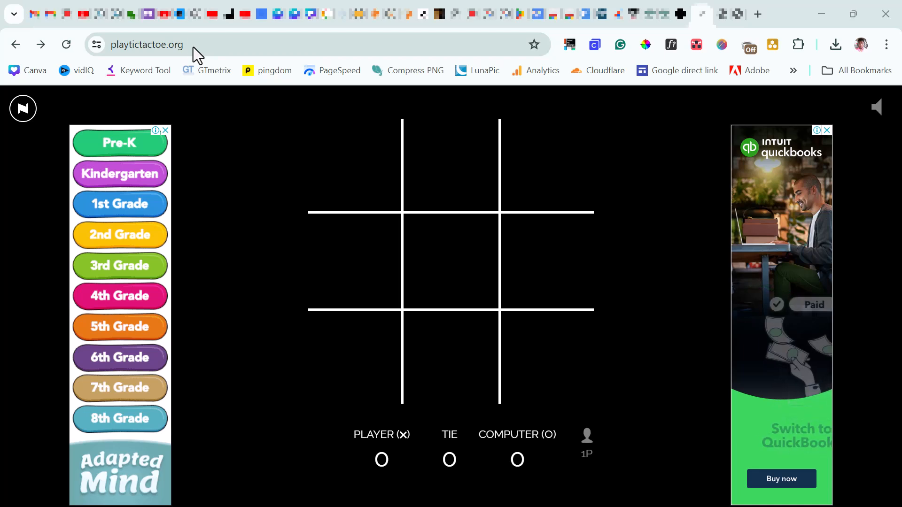
mouse_move(405, 226)
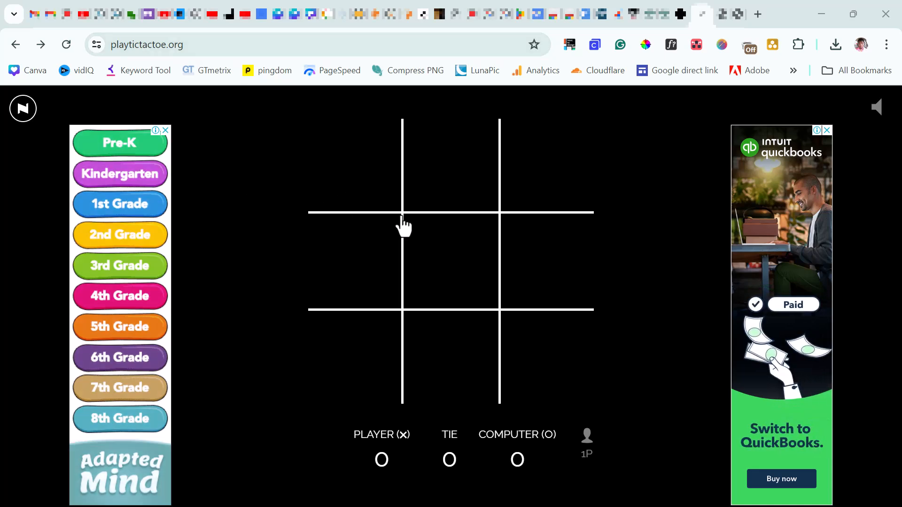
- Play a first game as X against the computer that ends in a tie
click(354, 167)
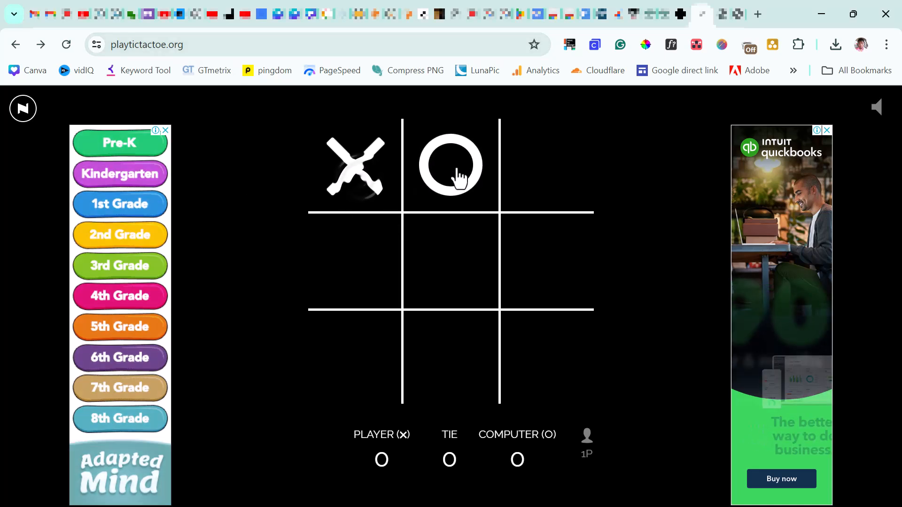
click(451, 262)
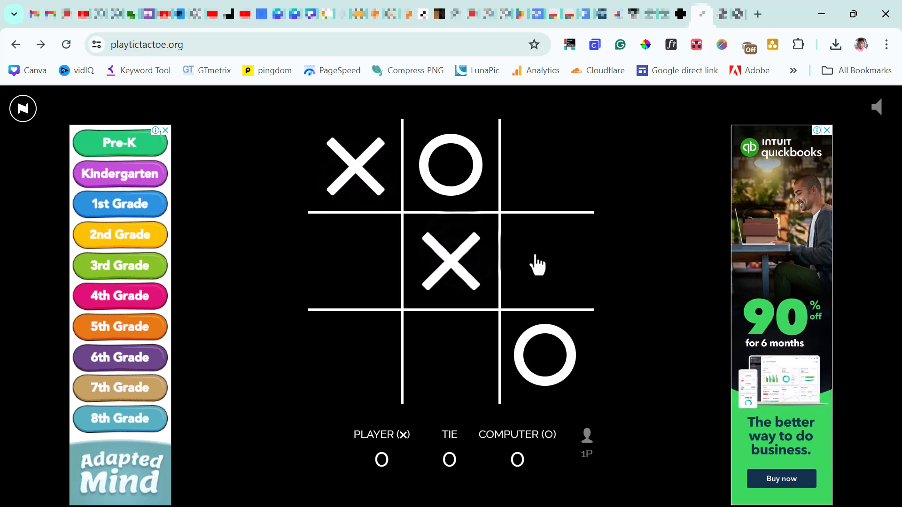
click(355, 360)
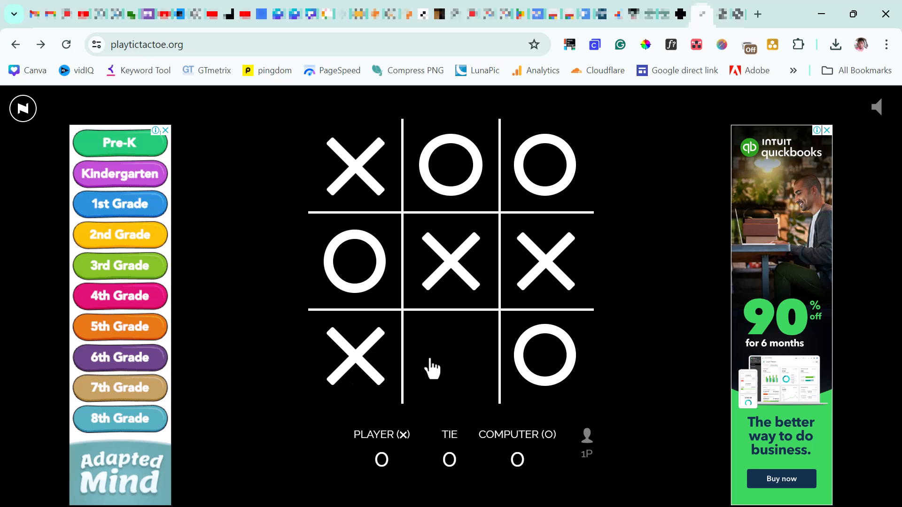
click(451, 355)
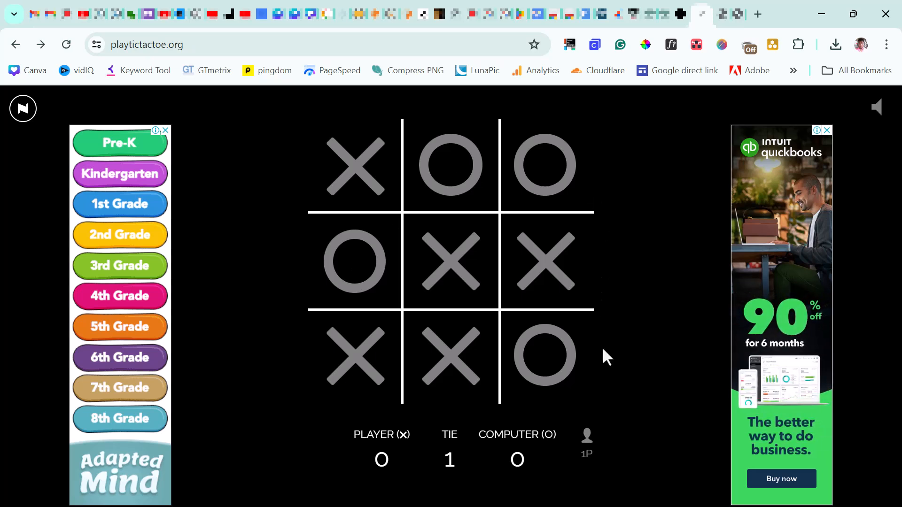
mouse_move(430, 434)
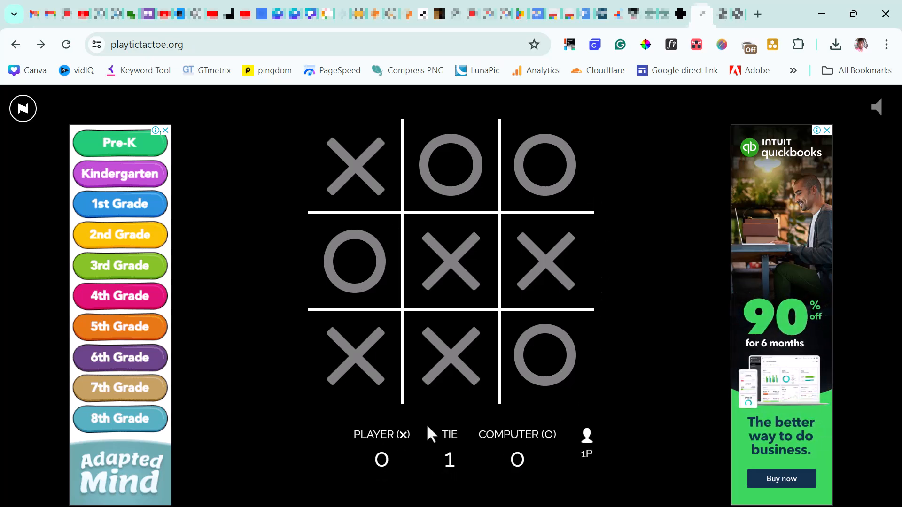
mouse_move(586, 460)
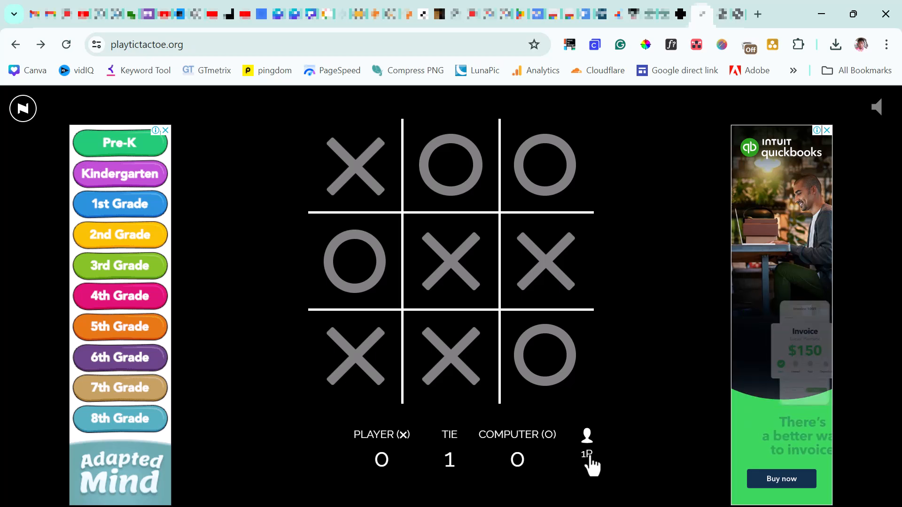
- Toggle the 1P/2P mode, turn sound on, and play a round the computer wins
click(586, 446)
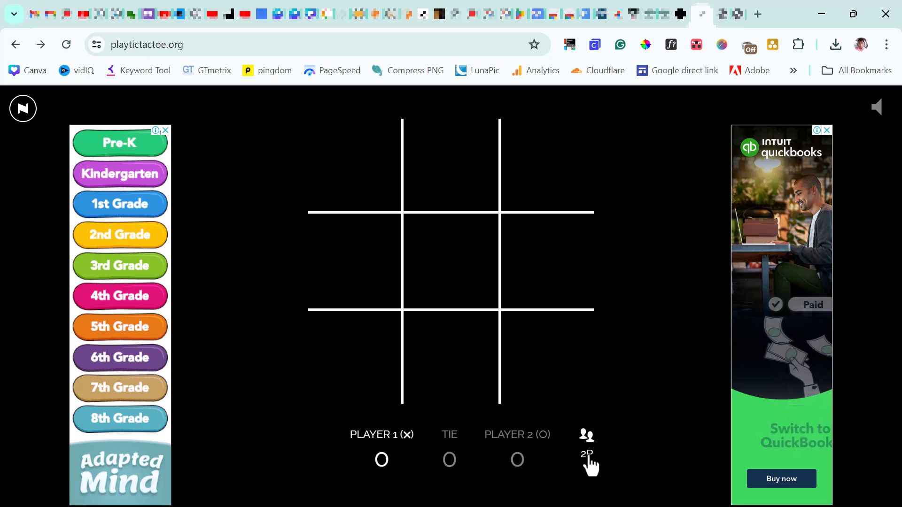
mouse_move(577, 260)
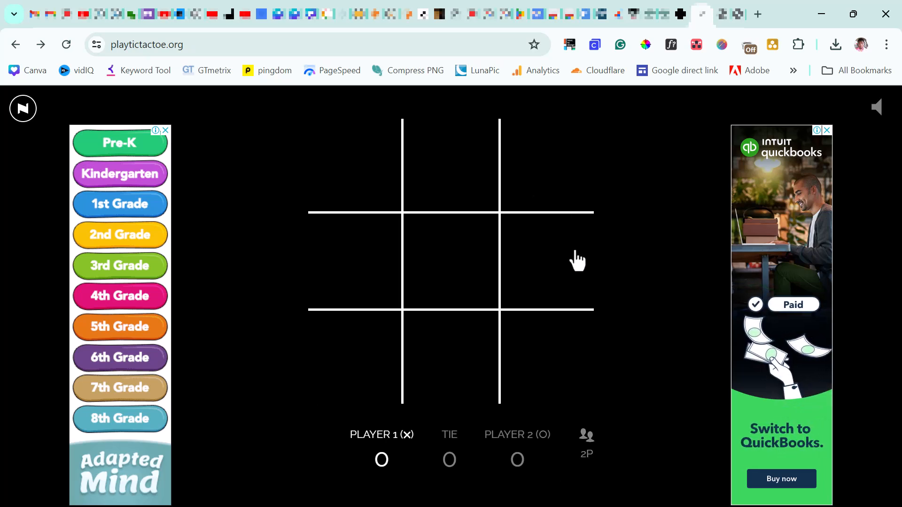
mouse_move(594, 432)
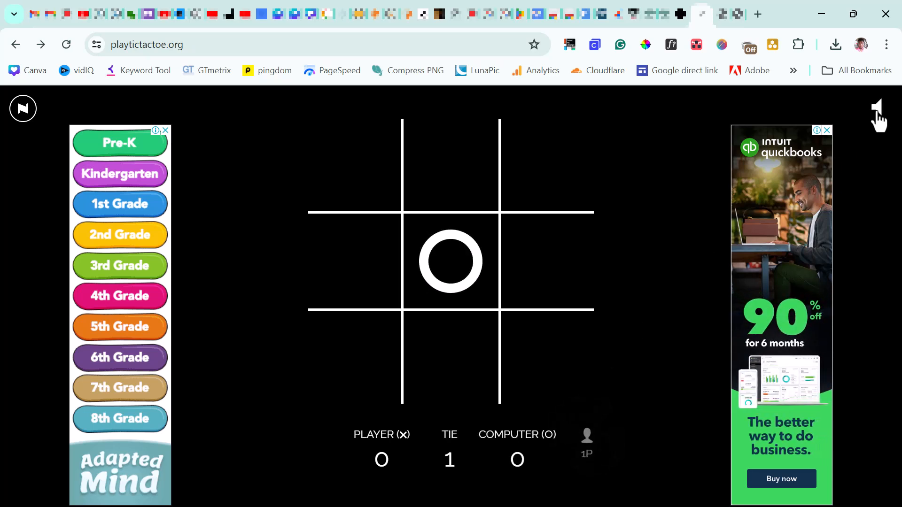
click(879, 107)
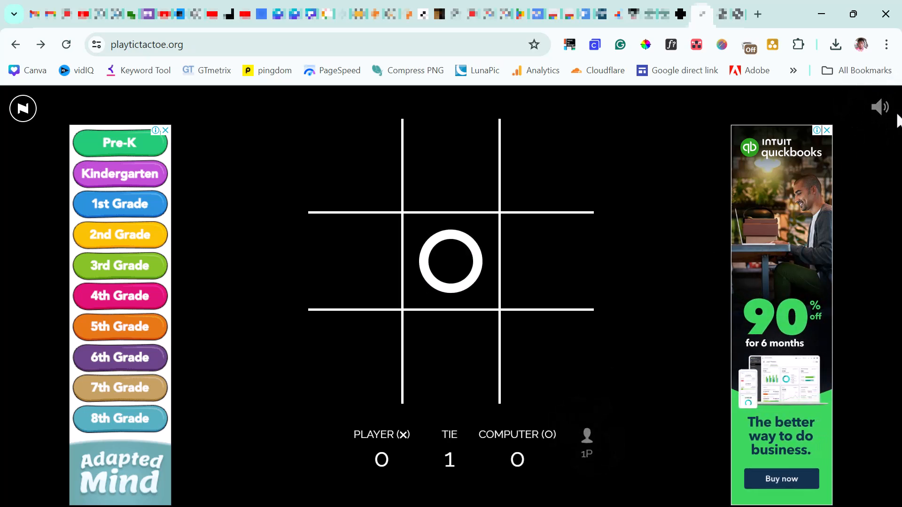
click(354, 167)
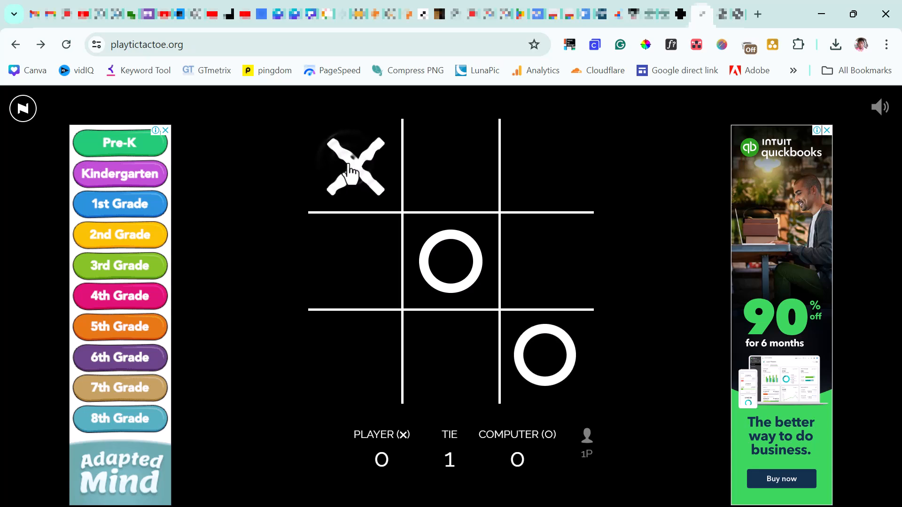
click(545, 167)
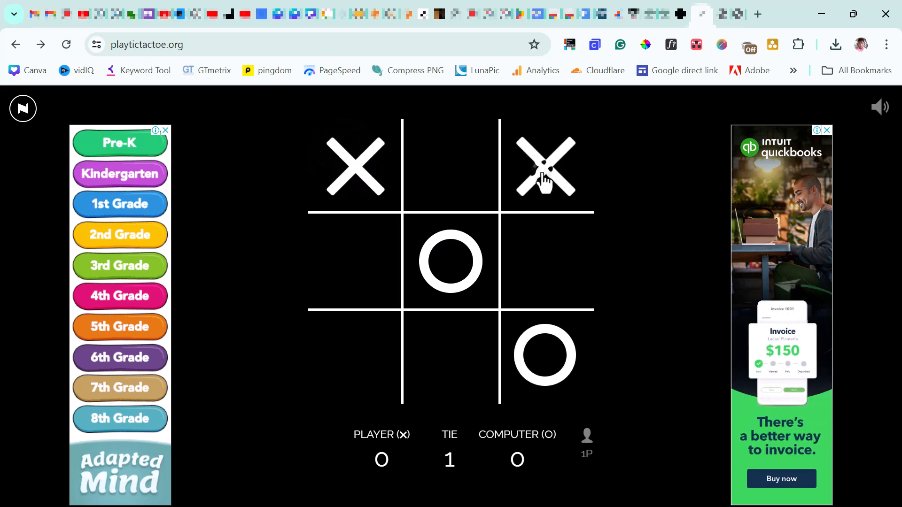
click(355, 357)
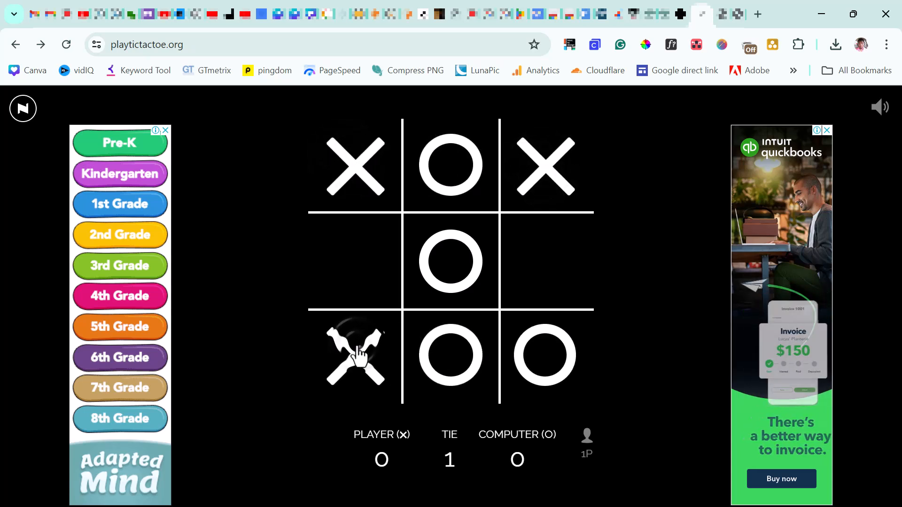
click(356, 355)
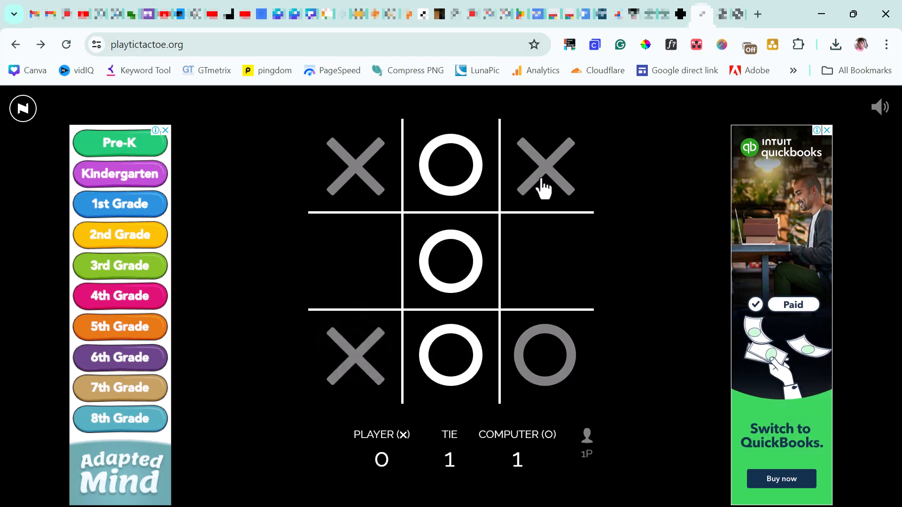
mouse_move(543, 356)
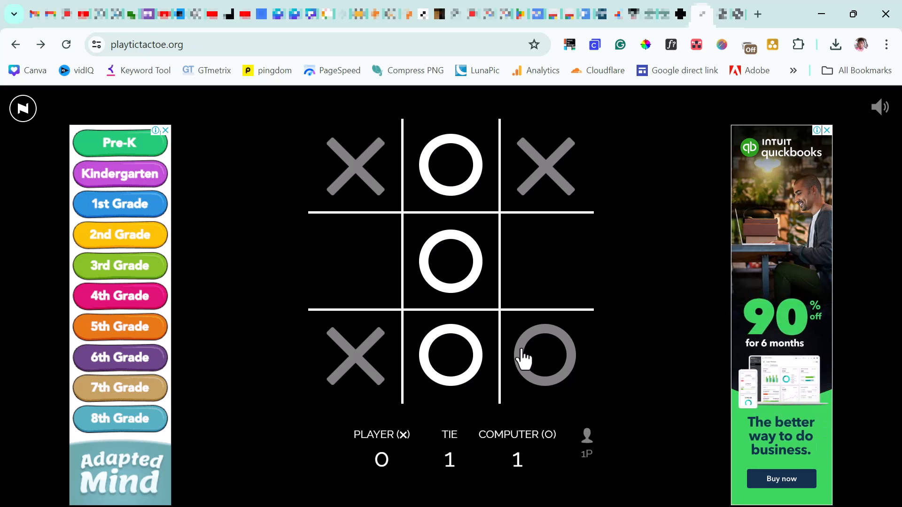
mouse_move(657, 273)
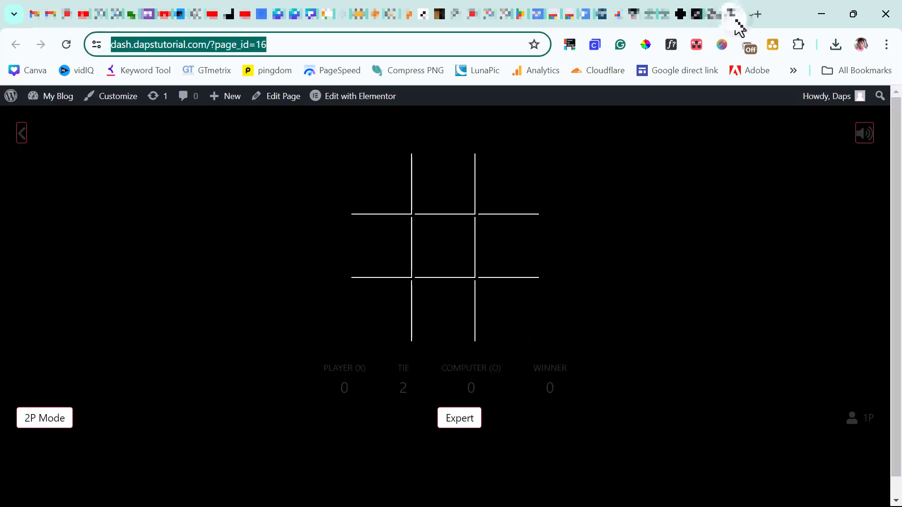
mouse_move(612, 268)
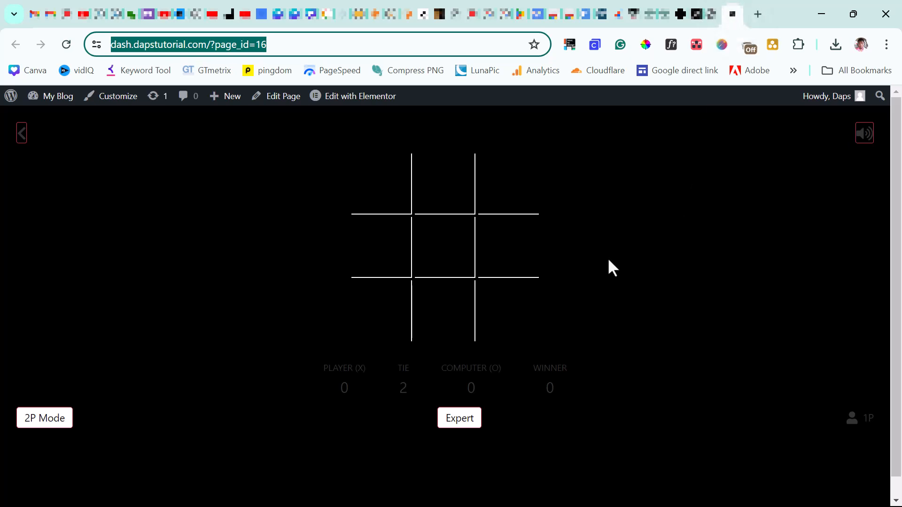
mouse_move(545, 234)
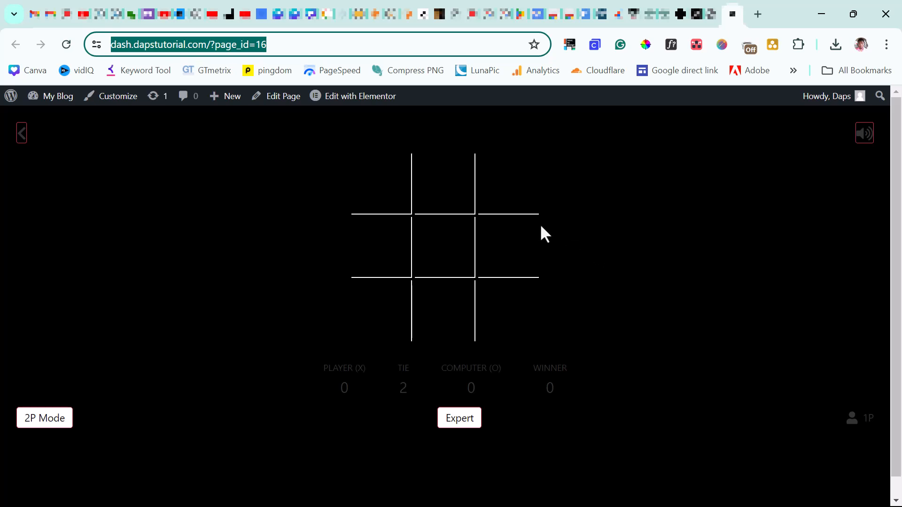
- Play a round on the WordPress-embedded board that ends in a tie, making ties 3
click(381, 184)
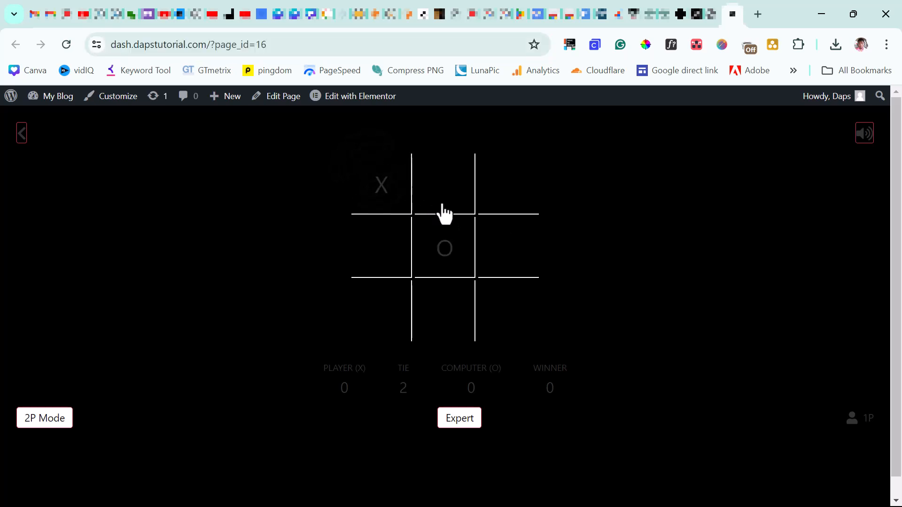
mouse_move(523, 201)
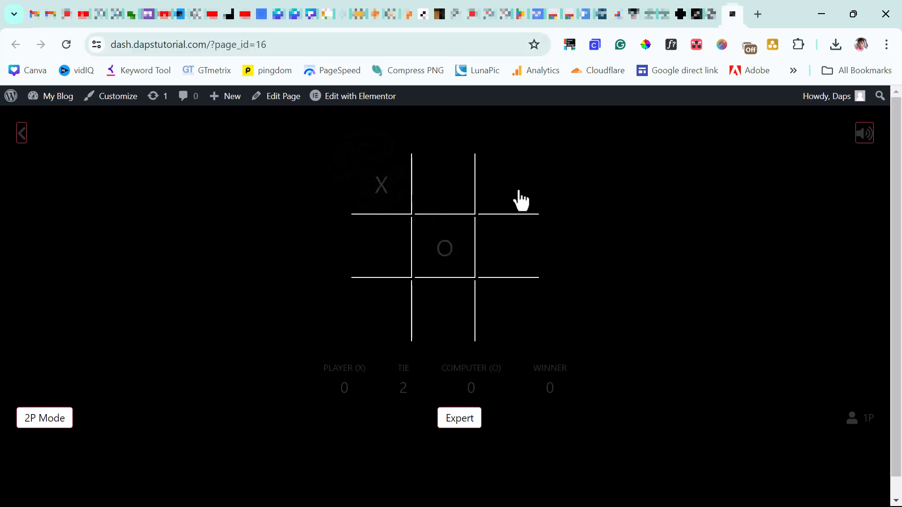
click(508, 185)
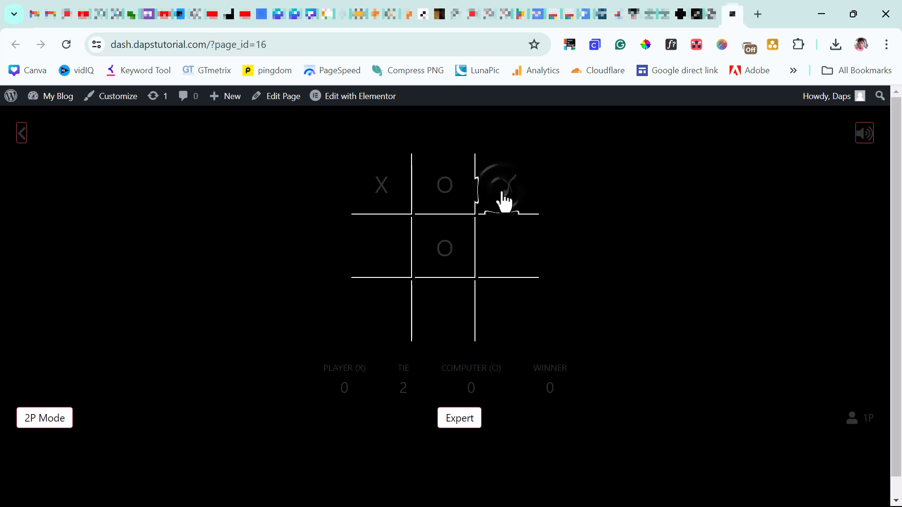
click(507, 185)
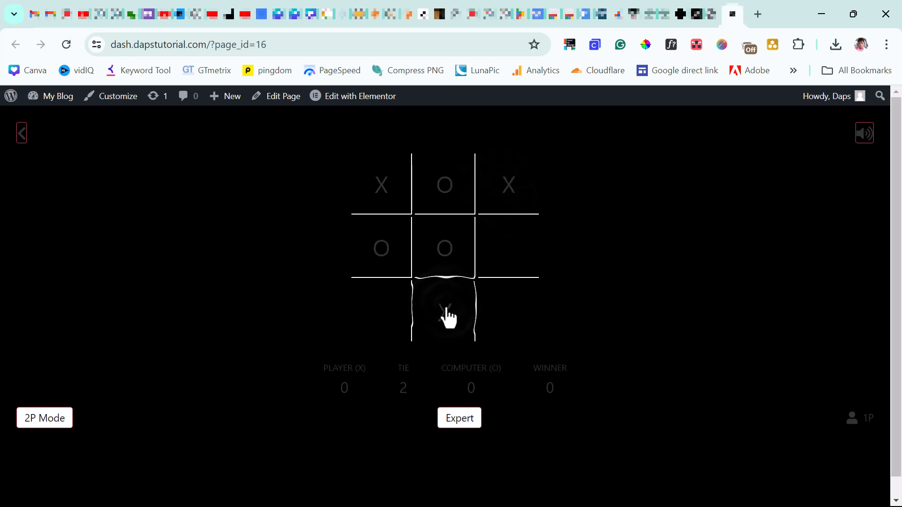
click(443, 313)
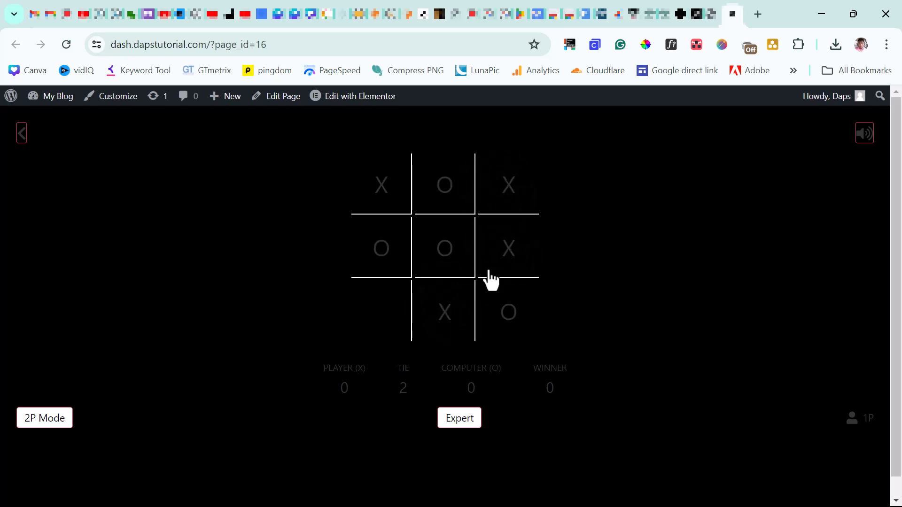
click(381, 312)
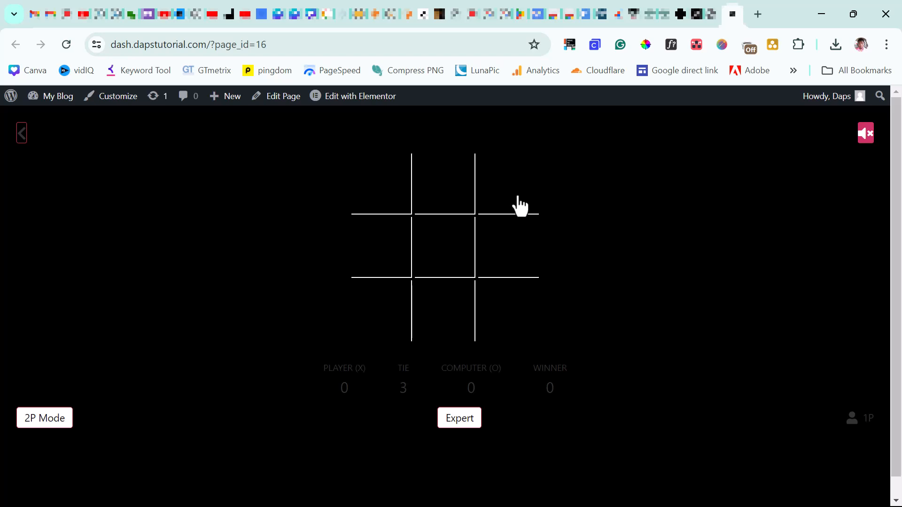
mouse_move(559, 399)
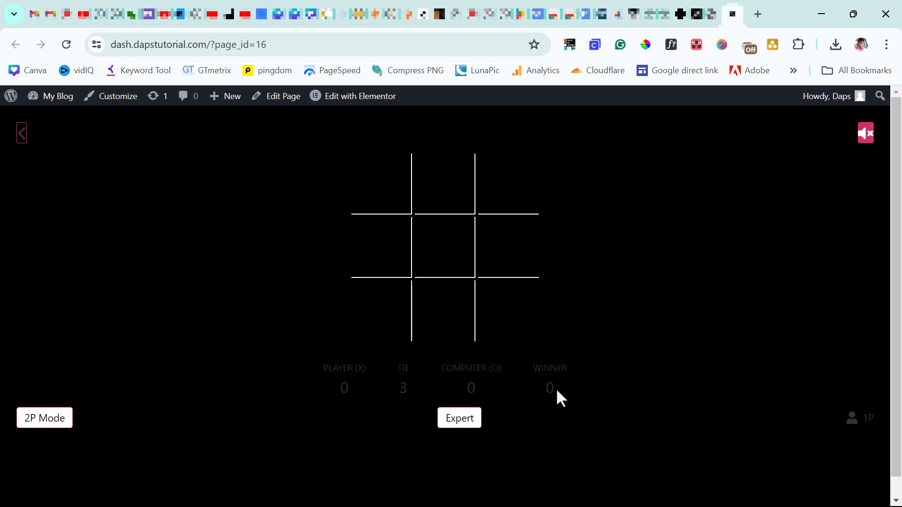
mouse_move(402, 366)
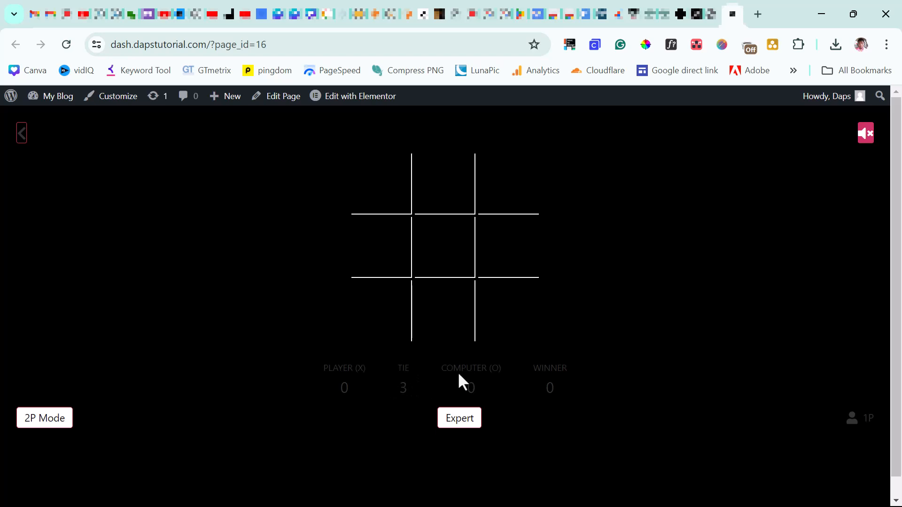
mouse_move(329, 360)
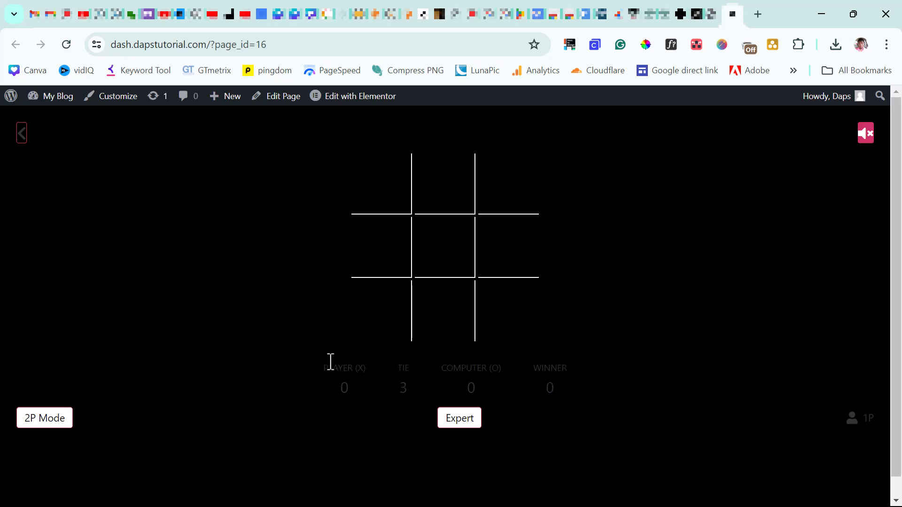
mouse_move(337, 387)
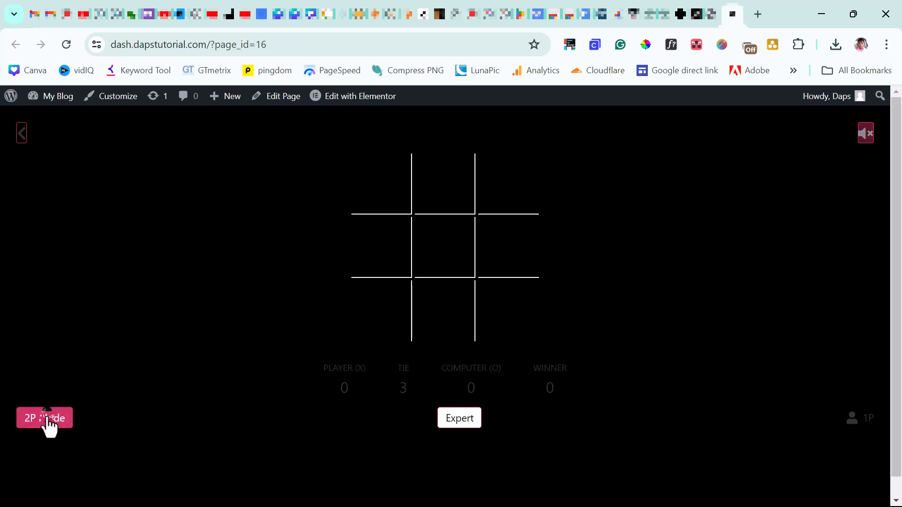
- Turn on 2P mode and toggle difficulty through Expert back to Beginner
click(44, 419)
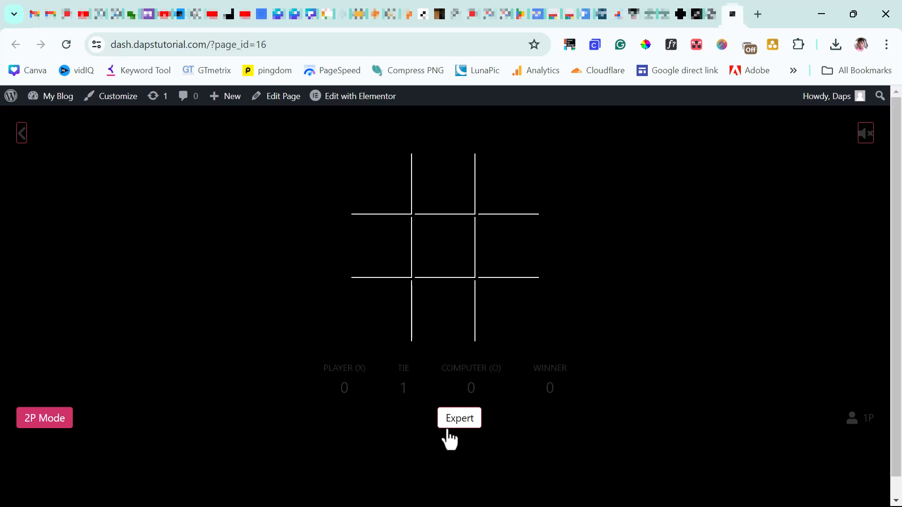
click(459, 417)
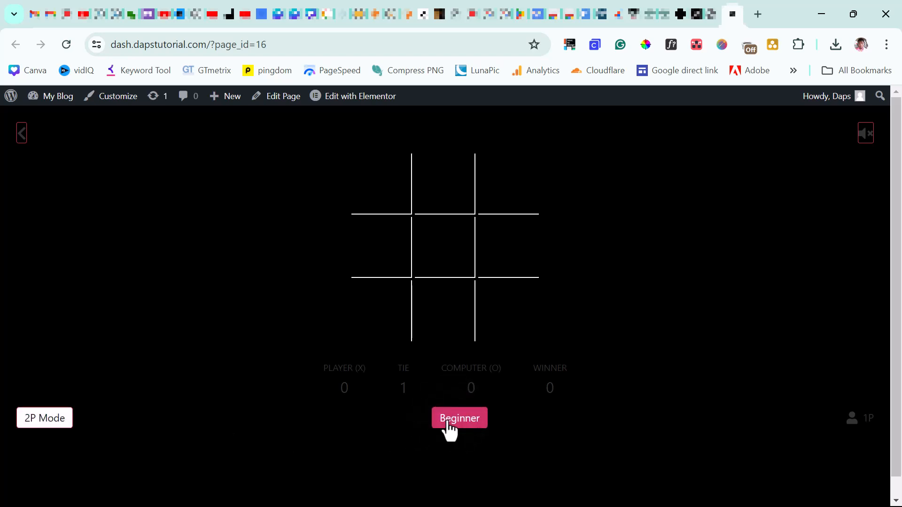
click(459, 418)
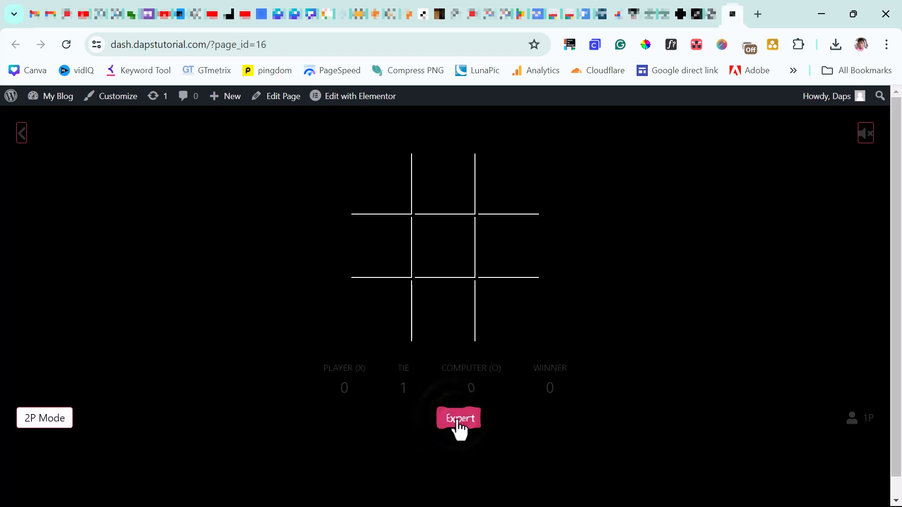
click(459, 417)
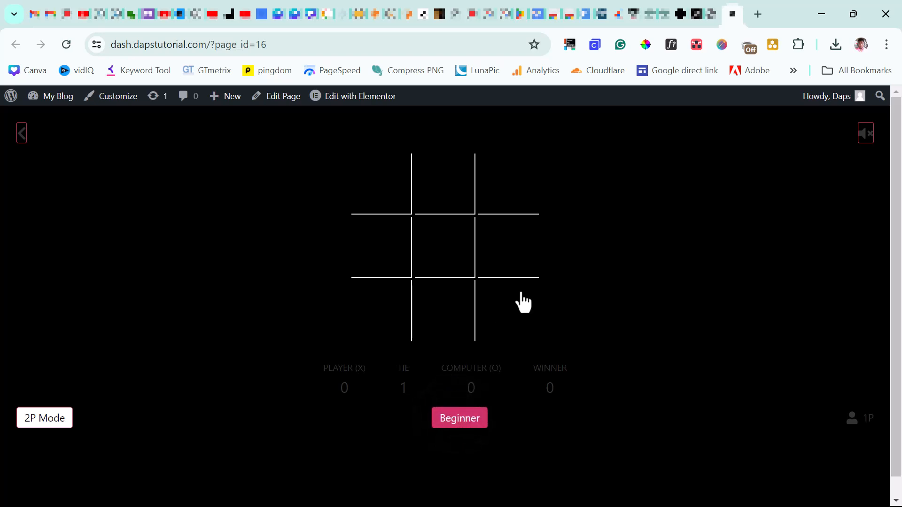
- Play a Beginner round that X wins with a bottom-row move
click(508, 310)
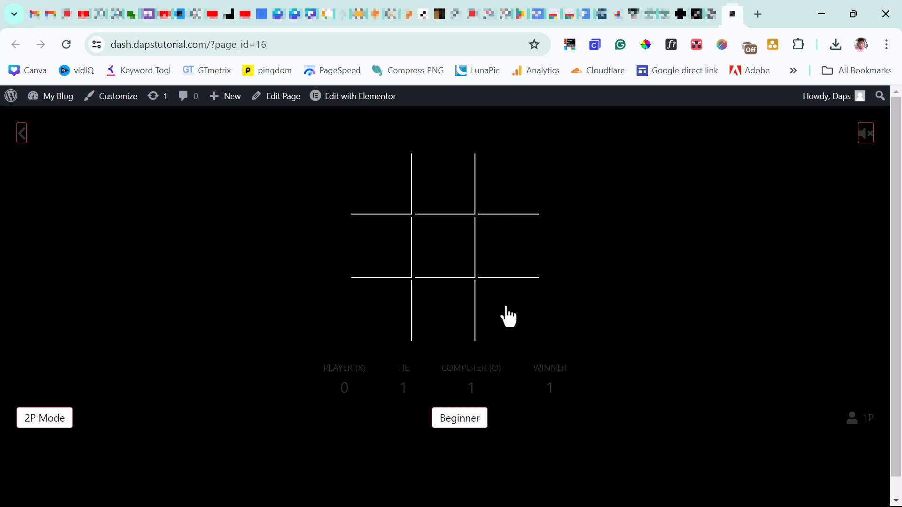
click(380, 184)
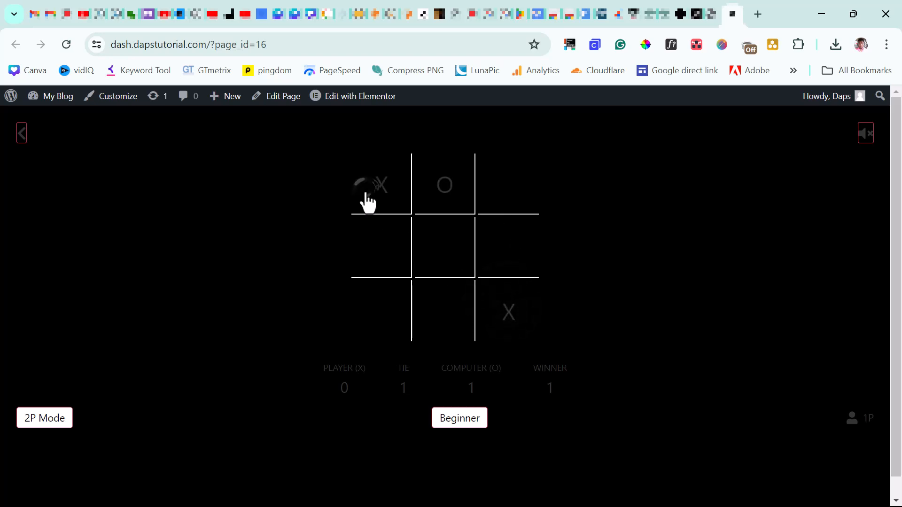
click(380, 185)
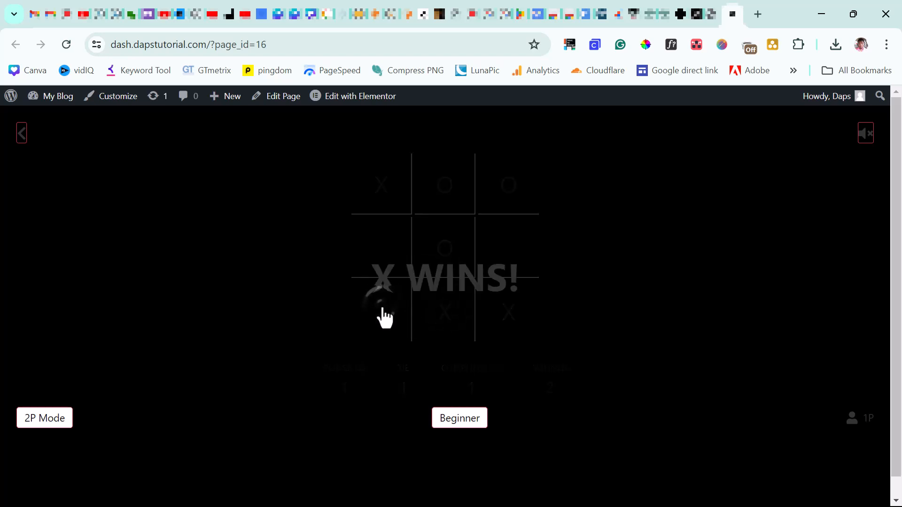
click(385, 311)
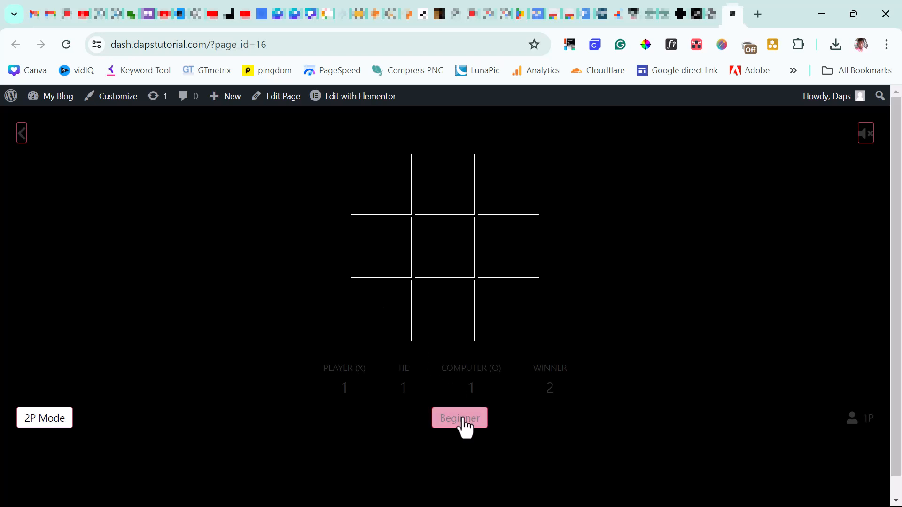
- Switch difficulty to Expert and play another round
click(459, 417)
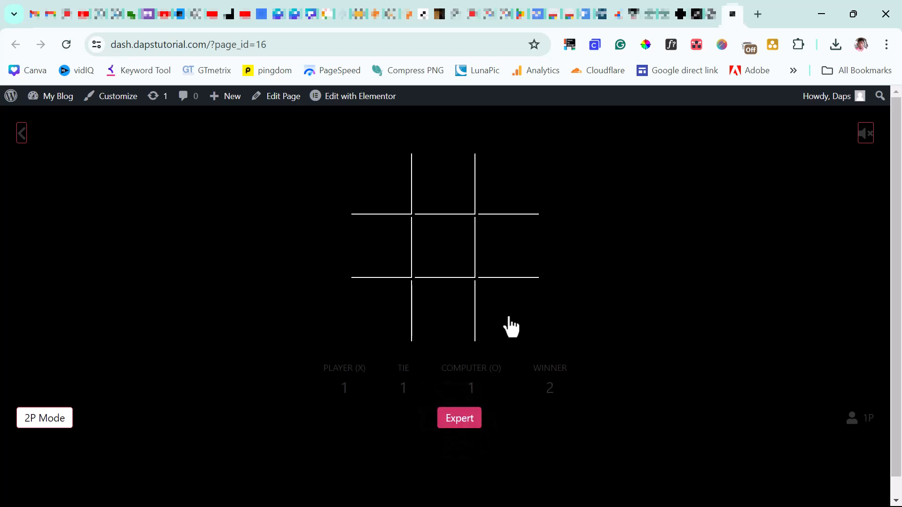
click(508, 313)
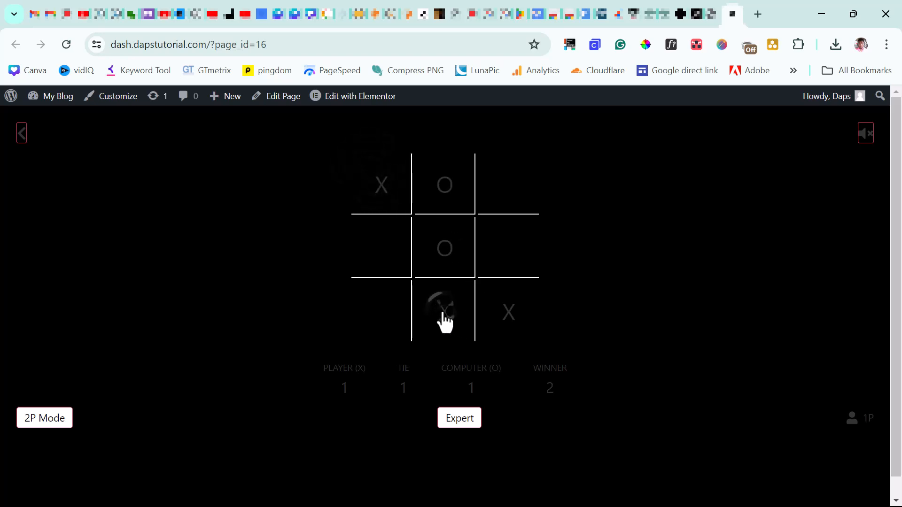
click(444, 313)
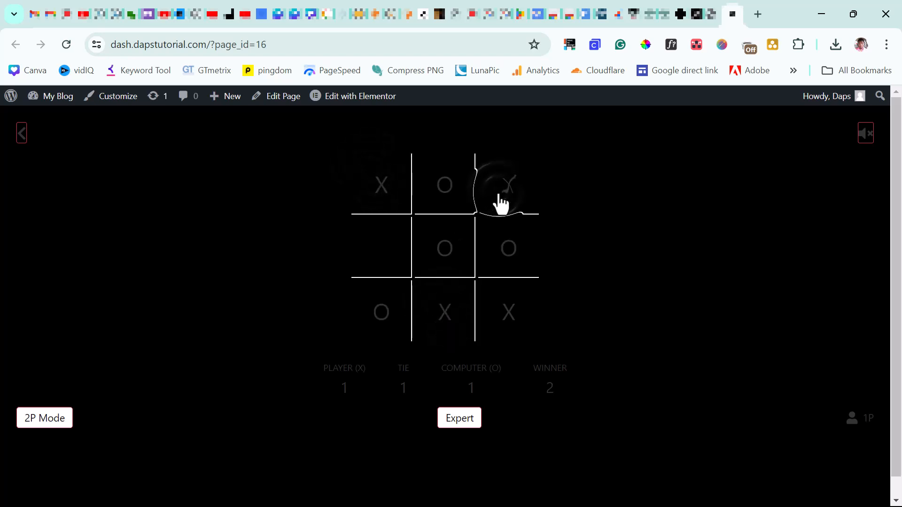
click(507, 184)
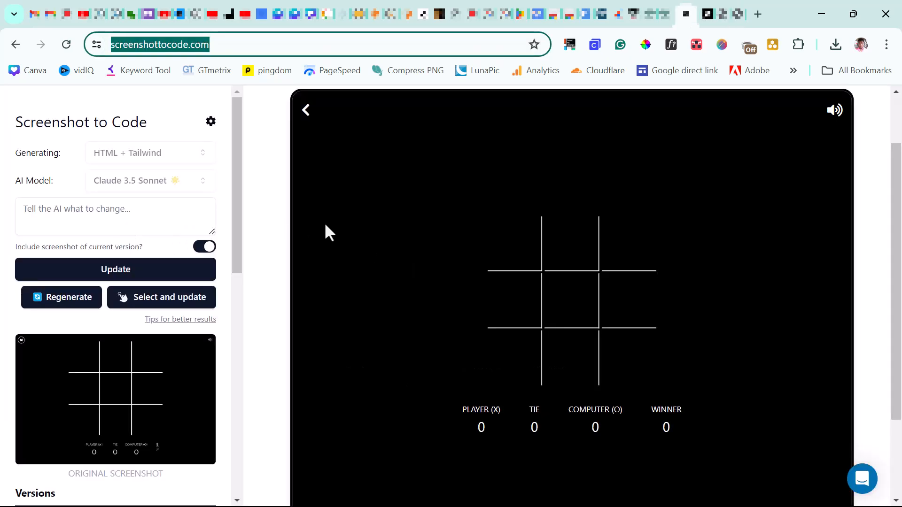
mouse_move(255, 297)
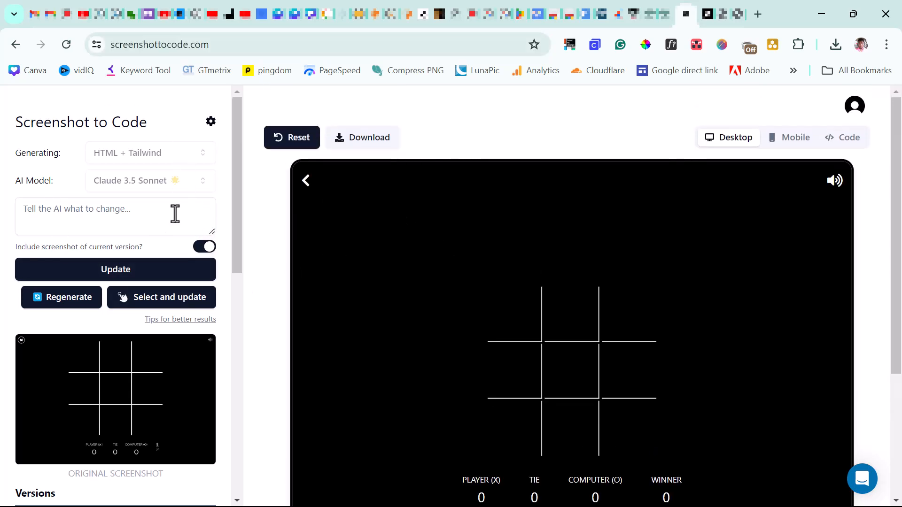
- Scroll the Versions list to read the six prompts and preview the early versions
scroll(down, 3)
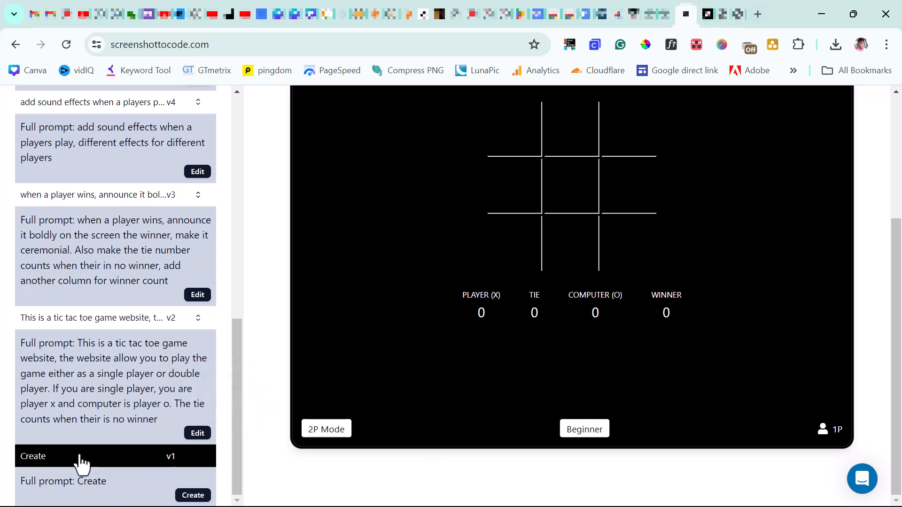
mouse_move(154, 493)
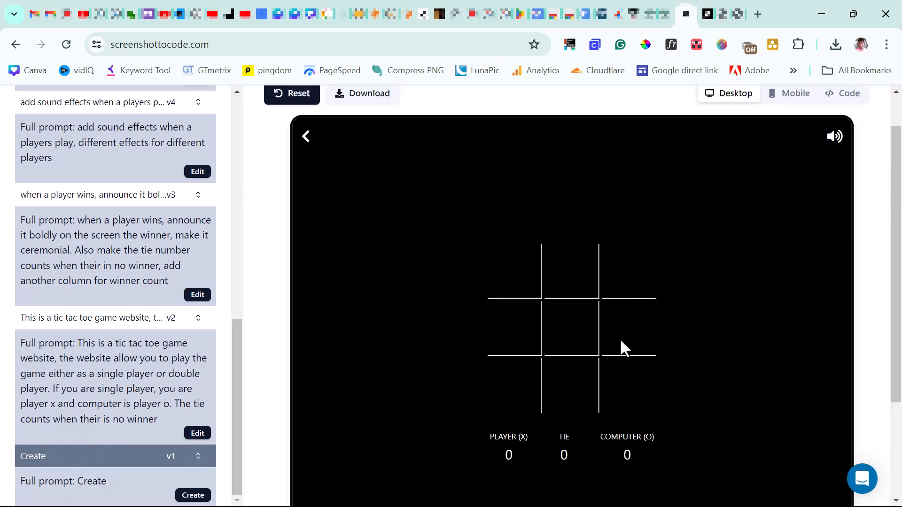
click(514, 271)
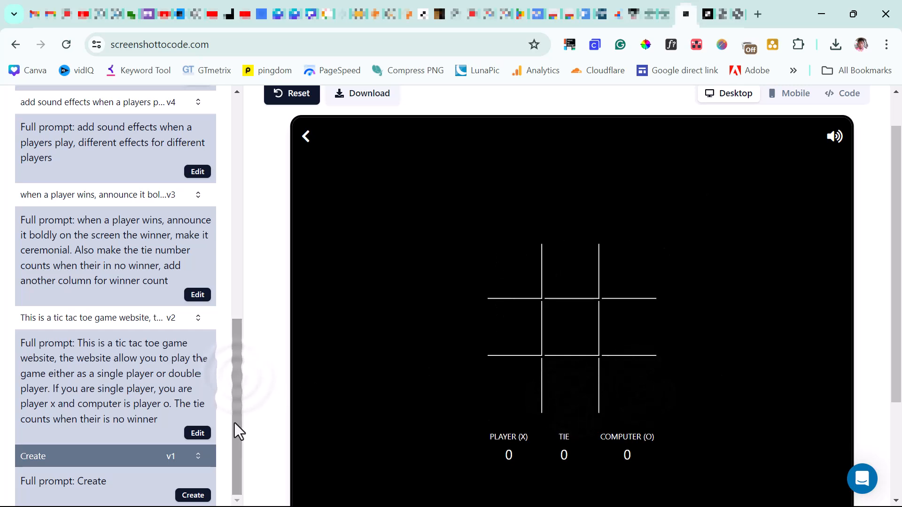
scroll(up, 3)
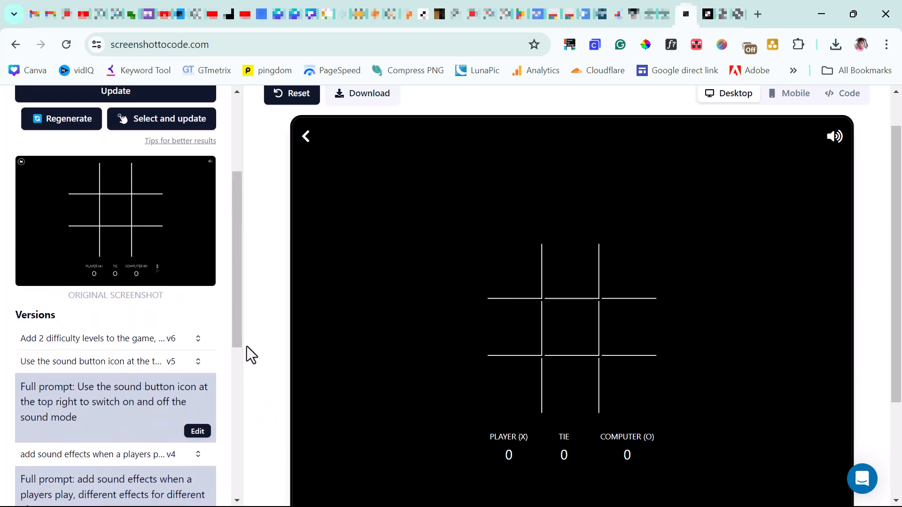
scroll(up, 3)
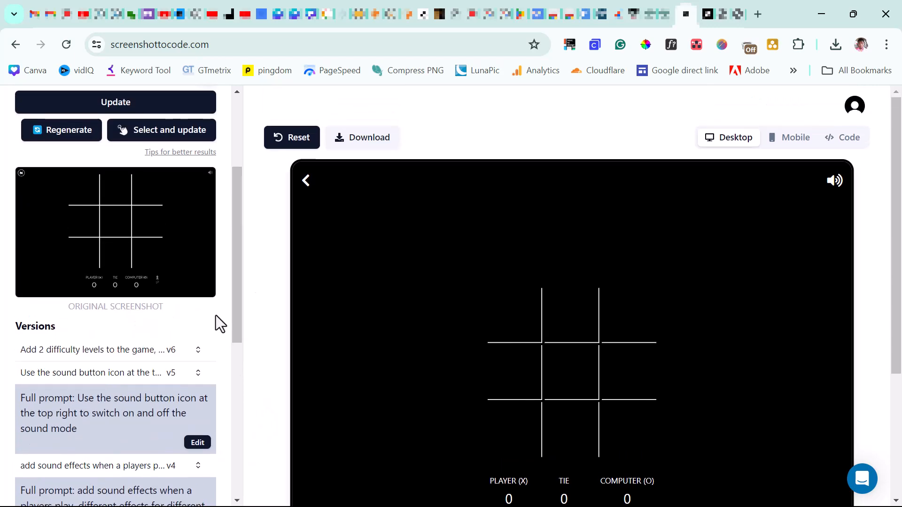
scroll(up, 3)
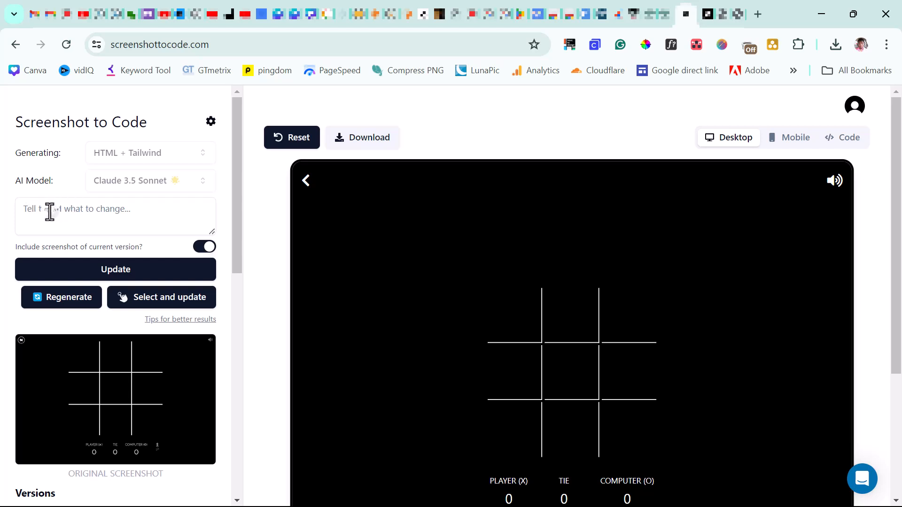
click(115, 215)
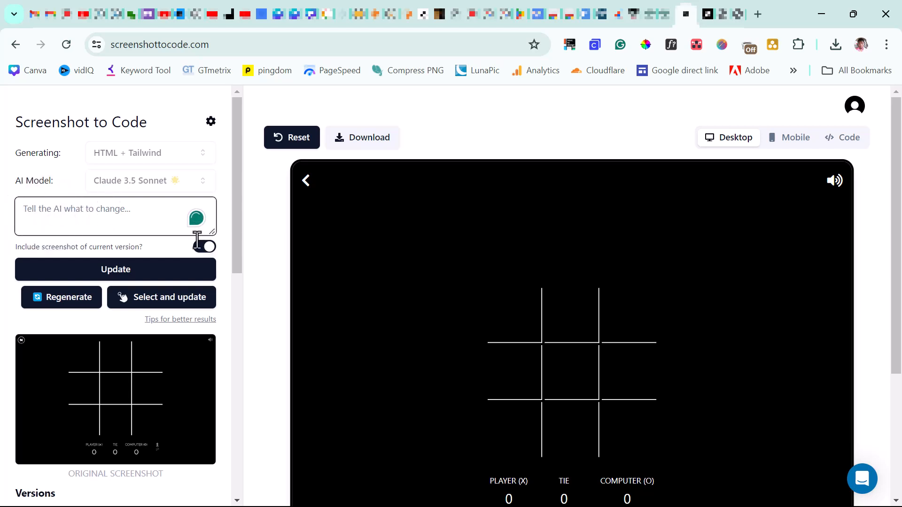
scroll(down, 3)
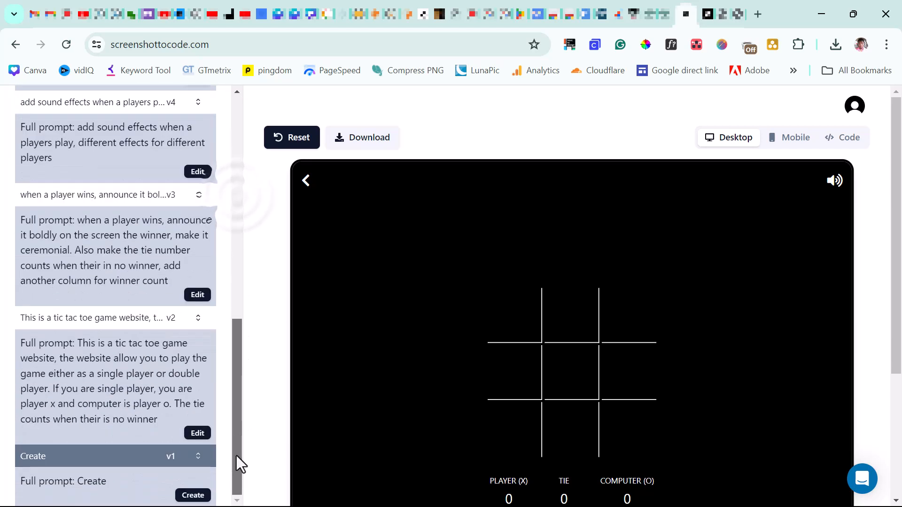
mouse_move(175, 351)
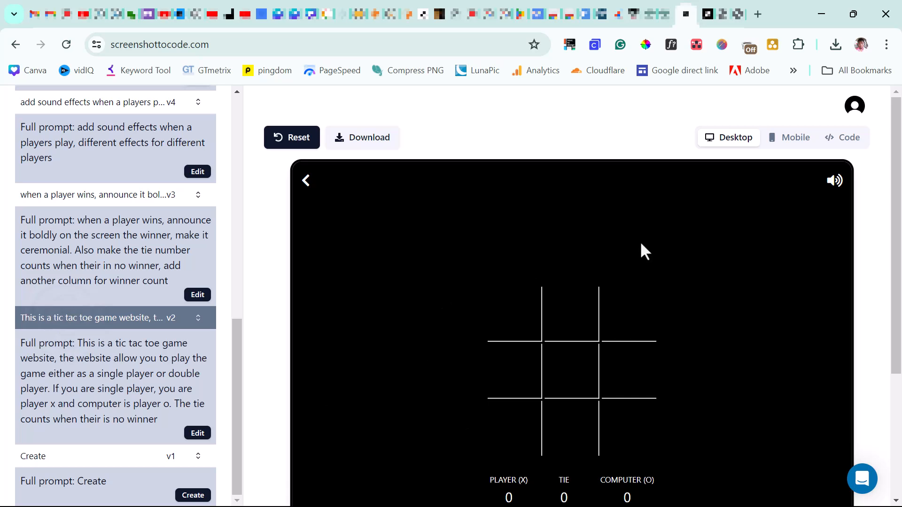
scroll(down, 3)
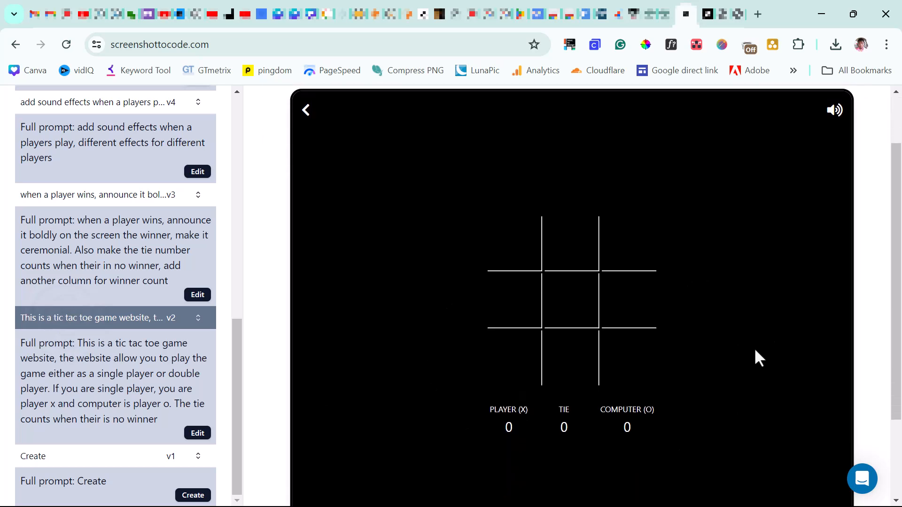
mouse_move(533, 372)
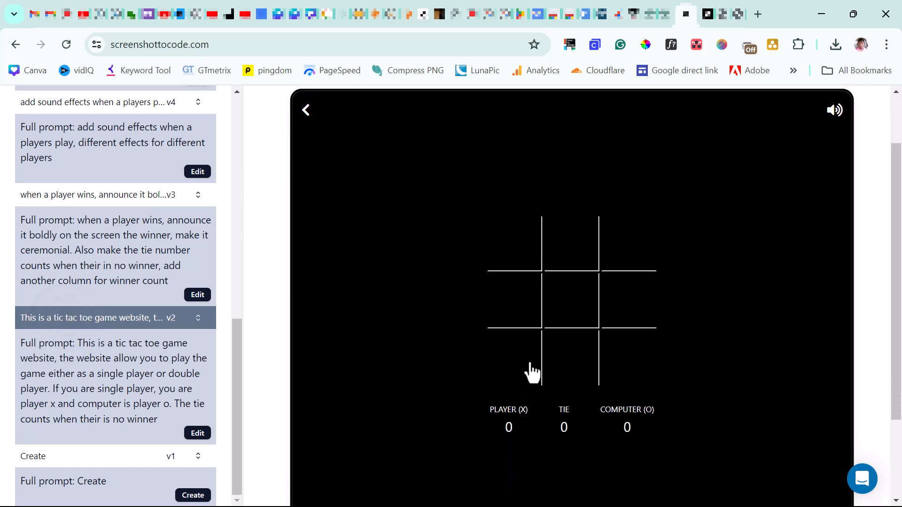
click(513, 359)
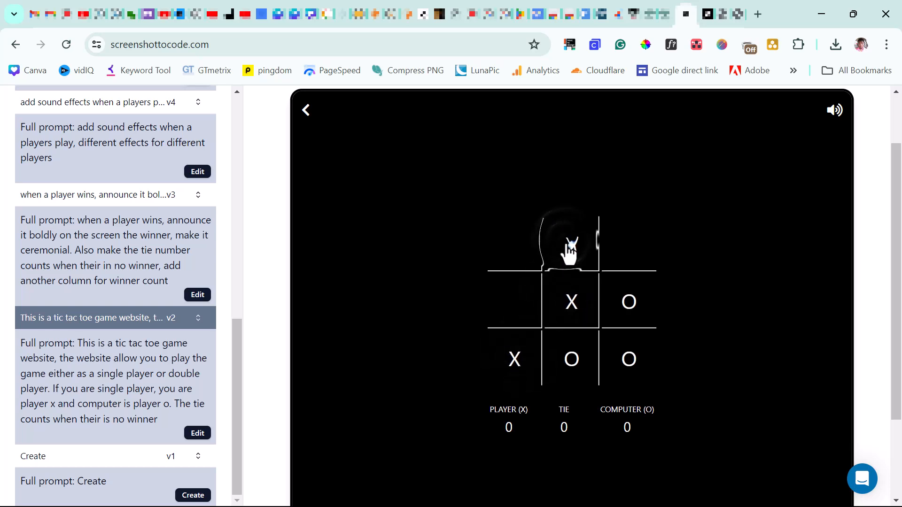
click(571, 244)
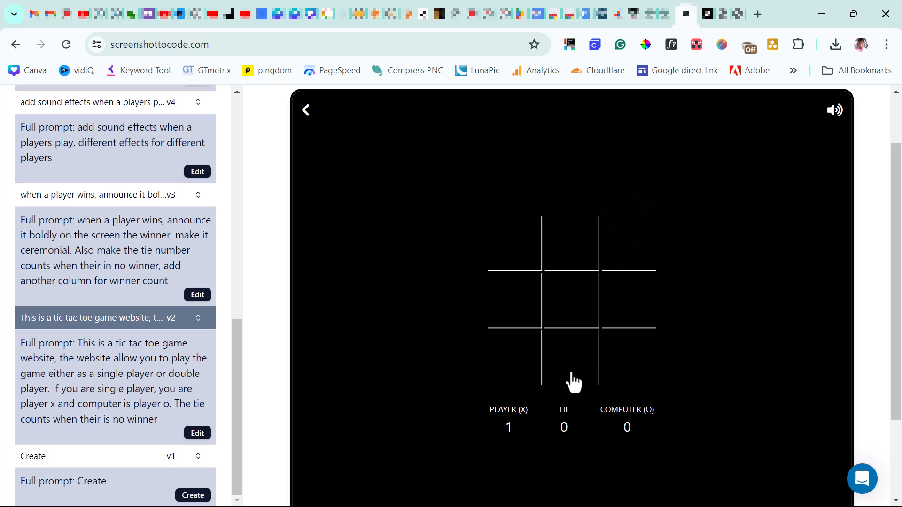
mouse_move(519, 451)
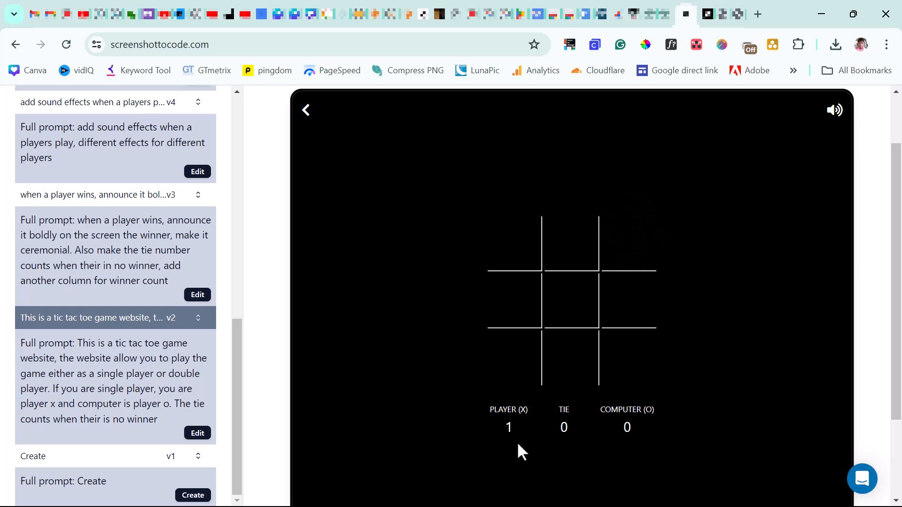
mouse_move(511, 451)
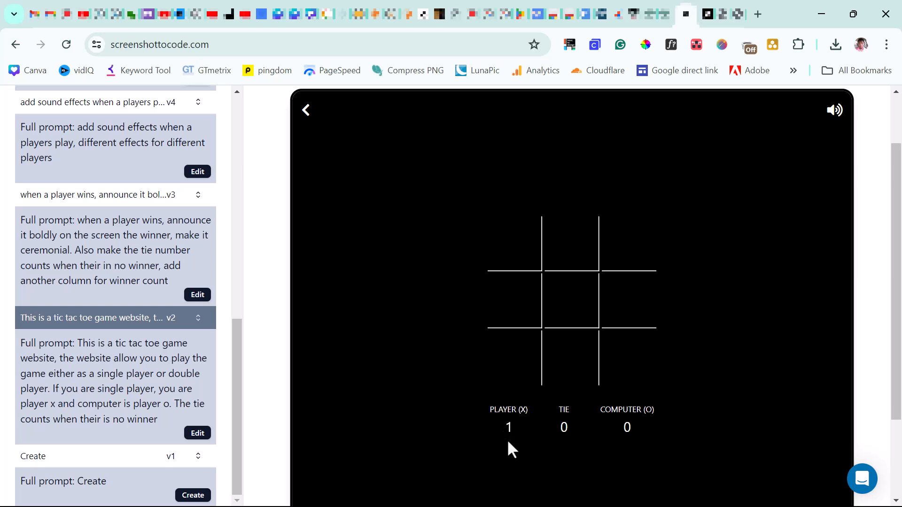
mouse_move(466, 416)
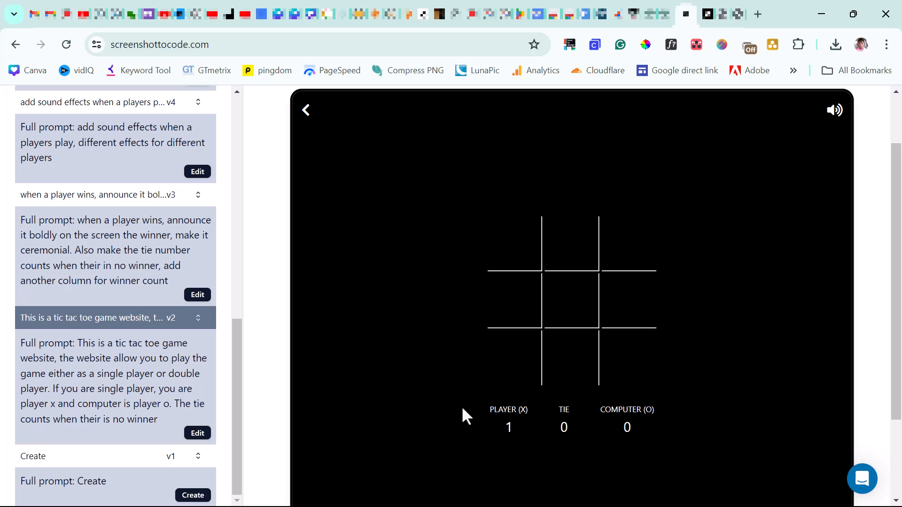
scroll(up, 3)
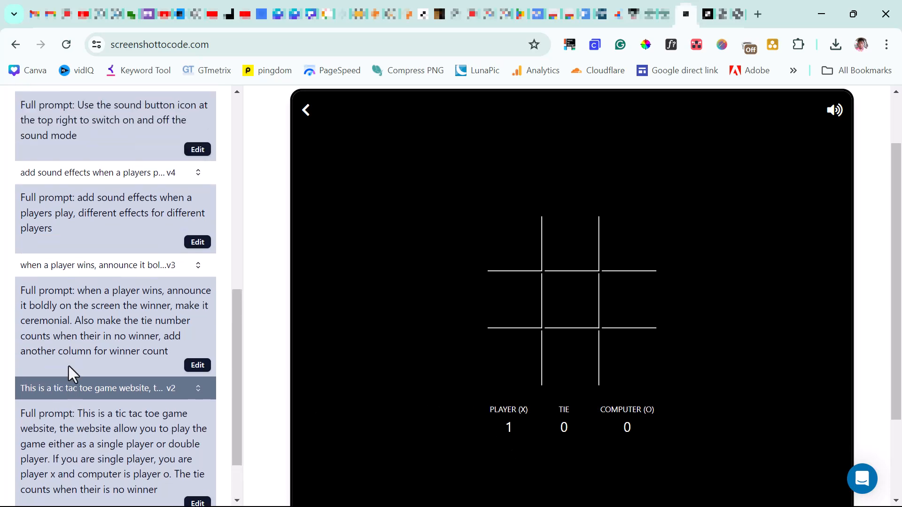
mouse_move(121, 296)
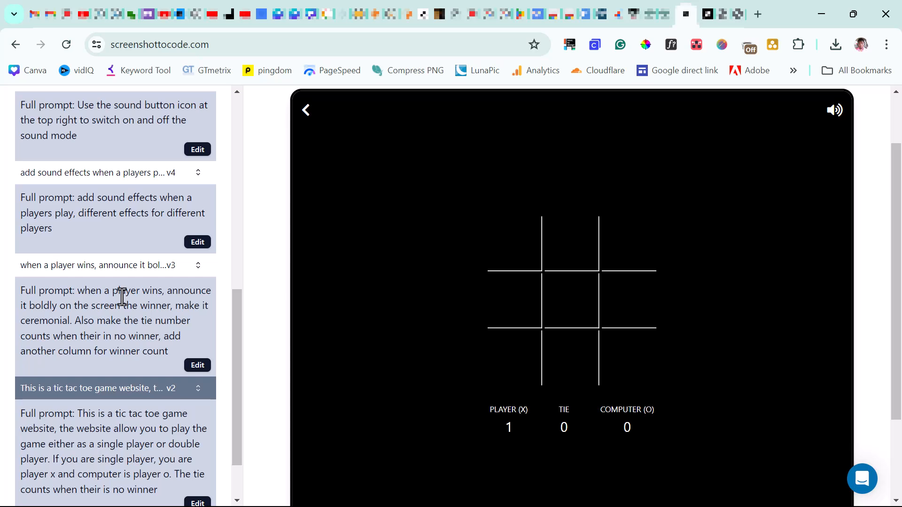
mouse_move(135, 336)
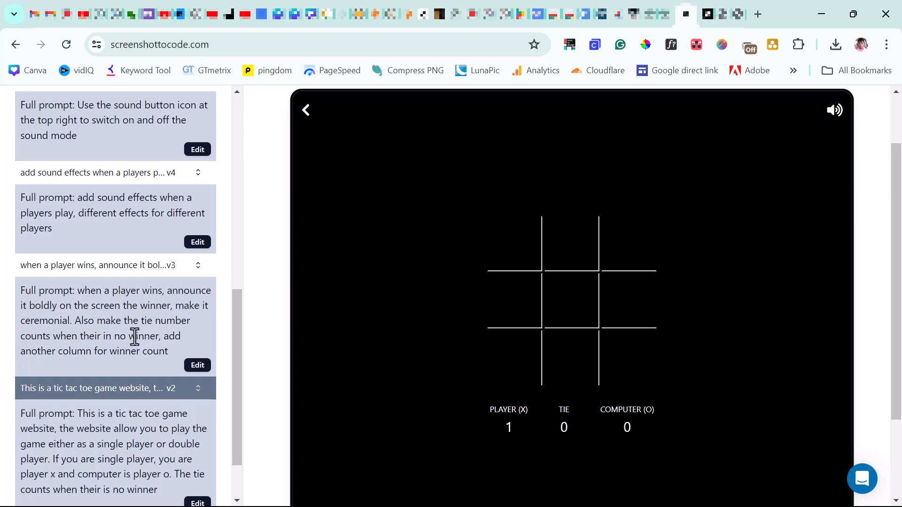
mouse_move(85, 345)
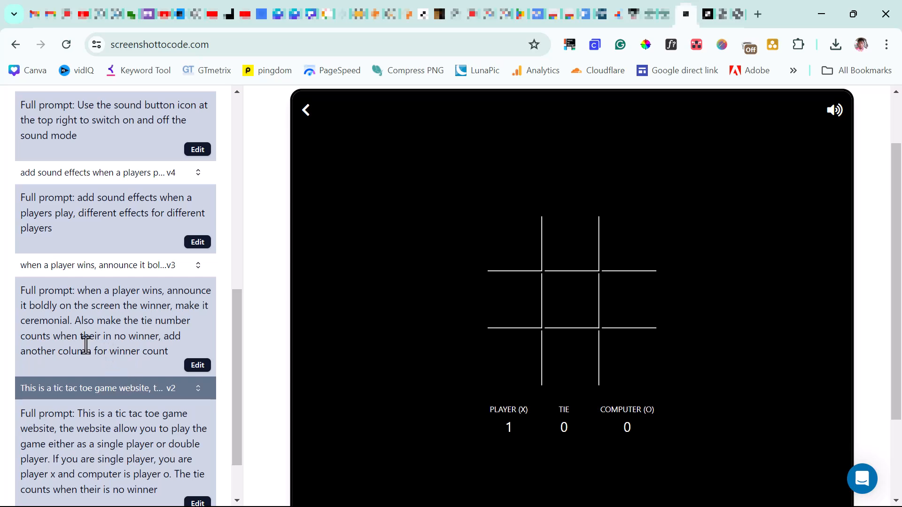
- Load version 3 with the Winner column and play a round the computer wins
click(97, 265)
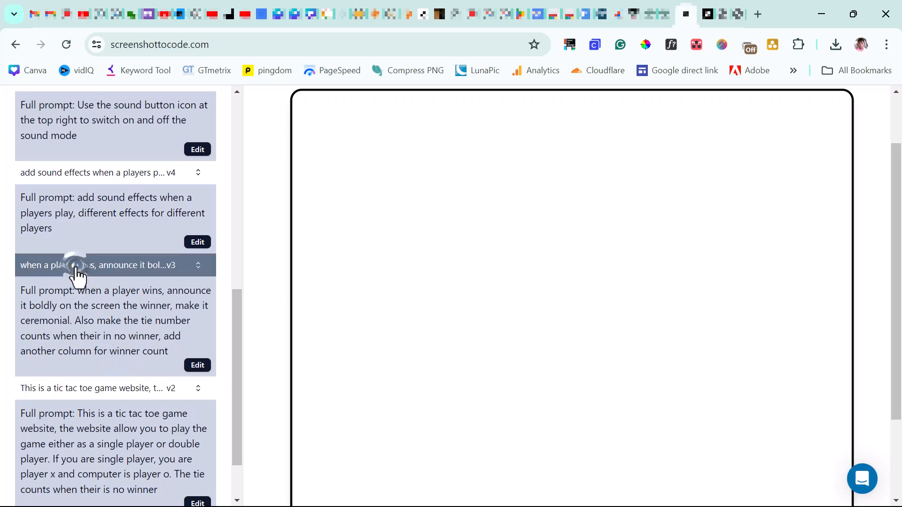
click(98, 264)
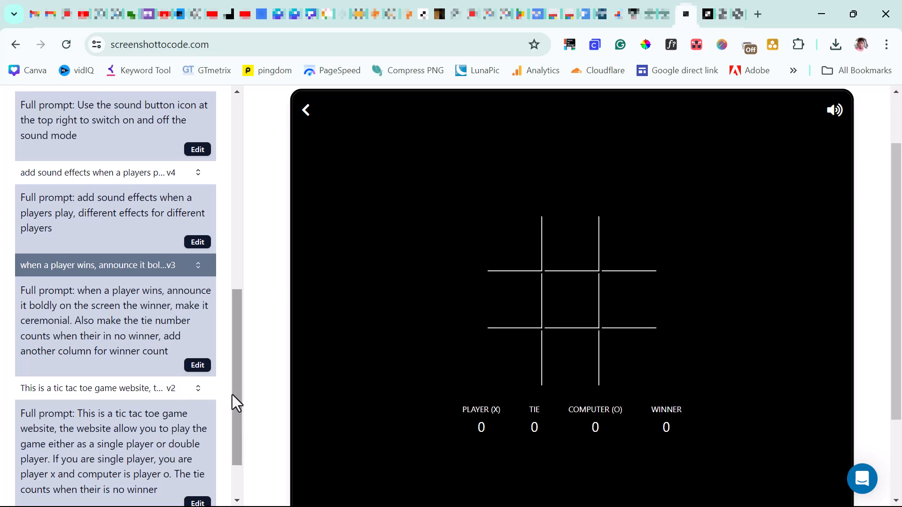
mouse_move(479, 440)
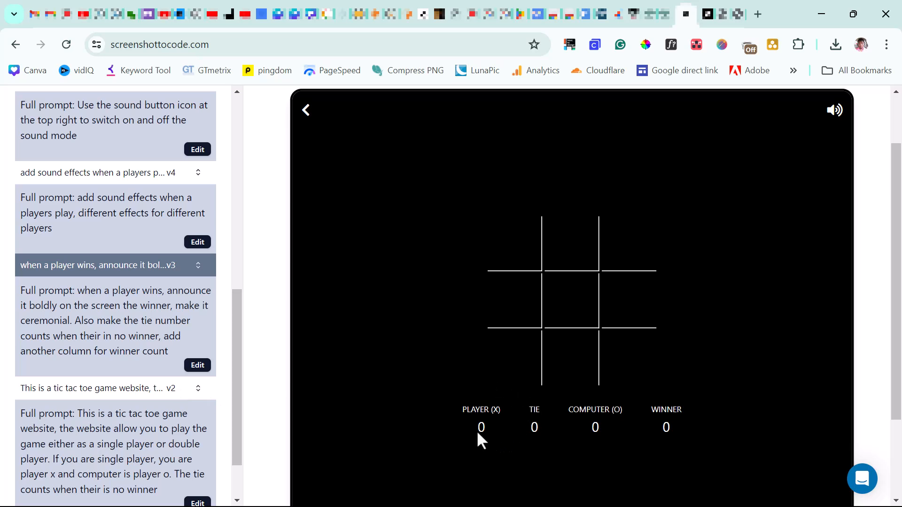
mouse_move(681, 409)
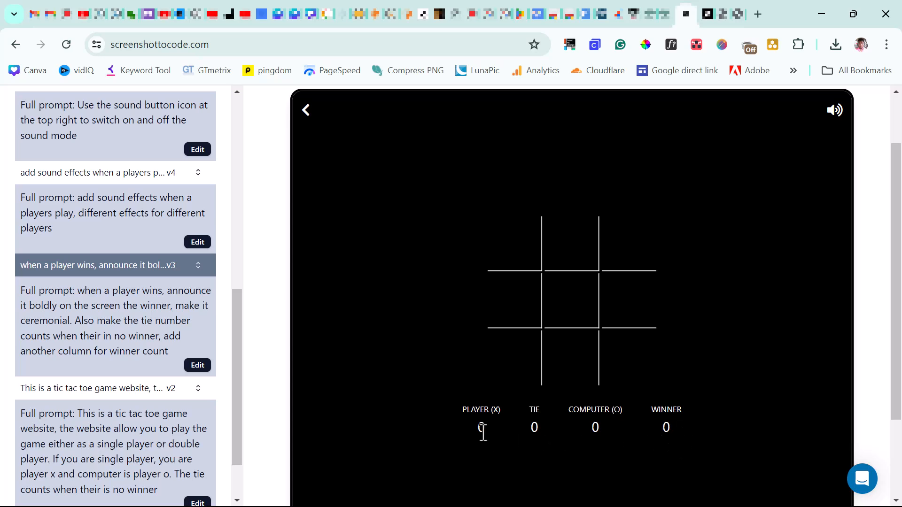
click(514, 357)
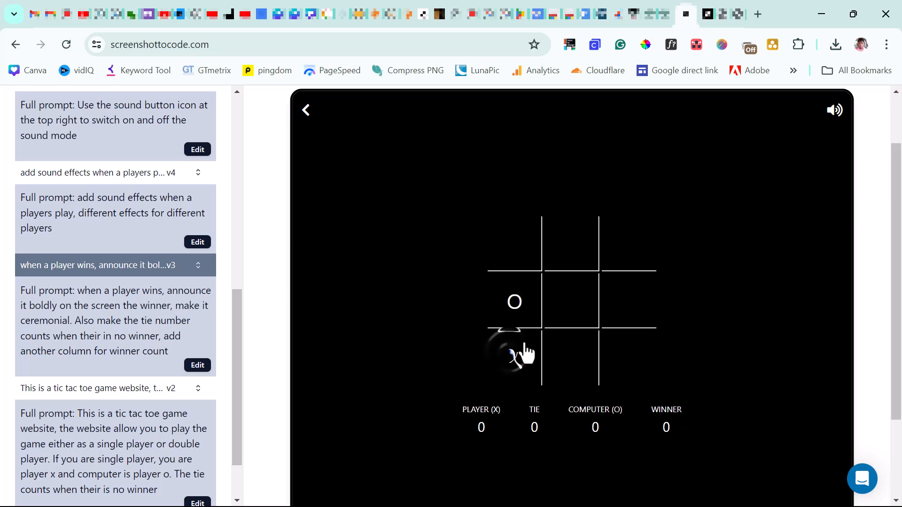
click(514, 357)
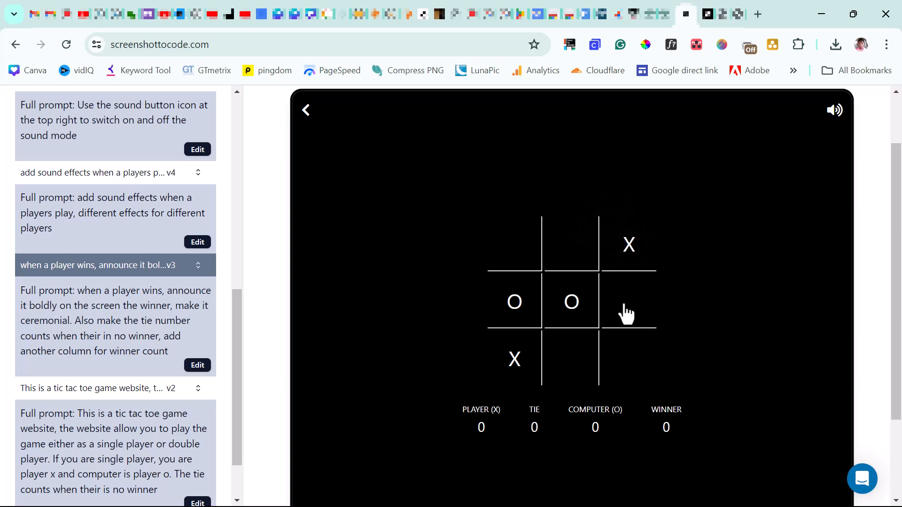
click(628, 301)
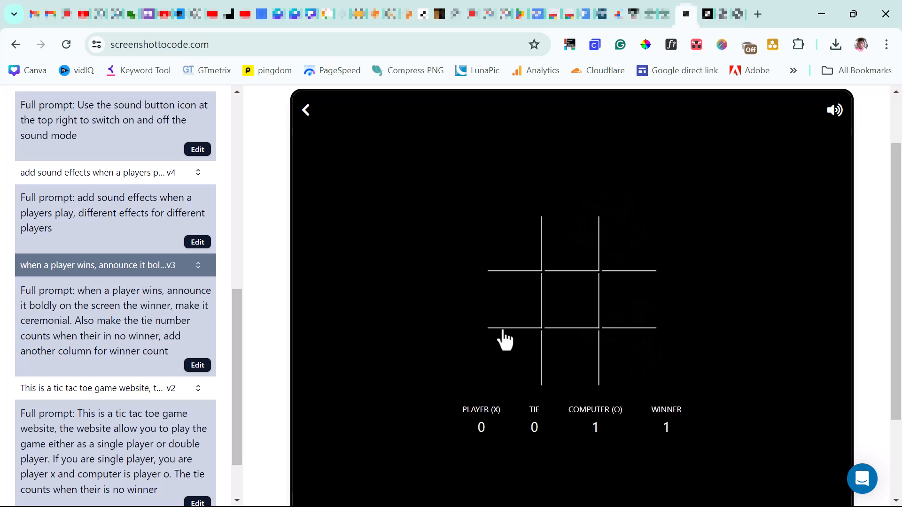
mouse_move(604, 351)
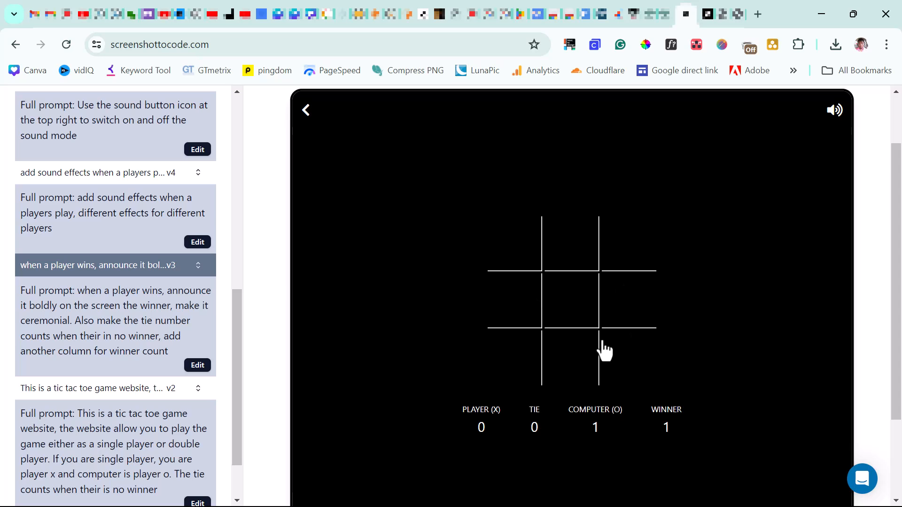
mouse_move(592, 345)
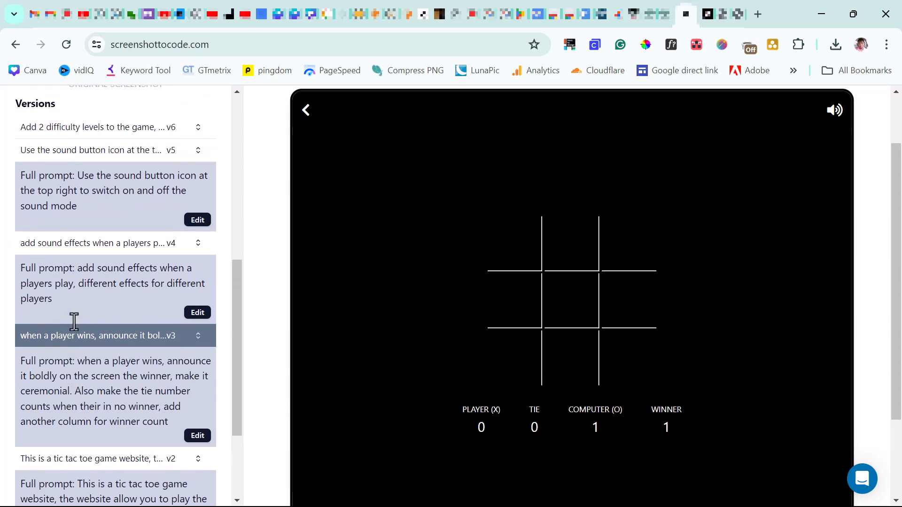
mouse_move(142, 267)
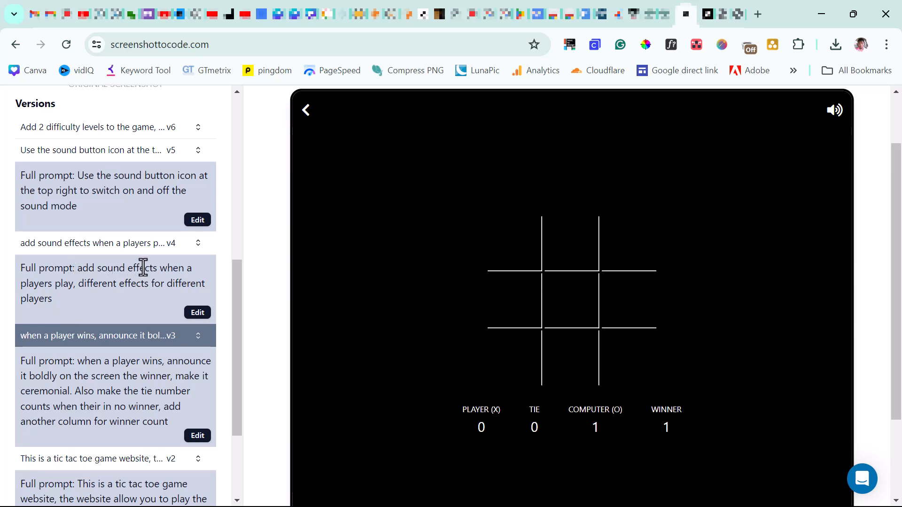
mouse_move(57, 290)
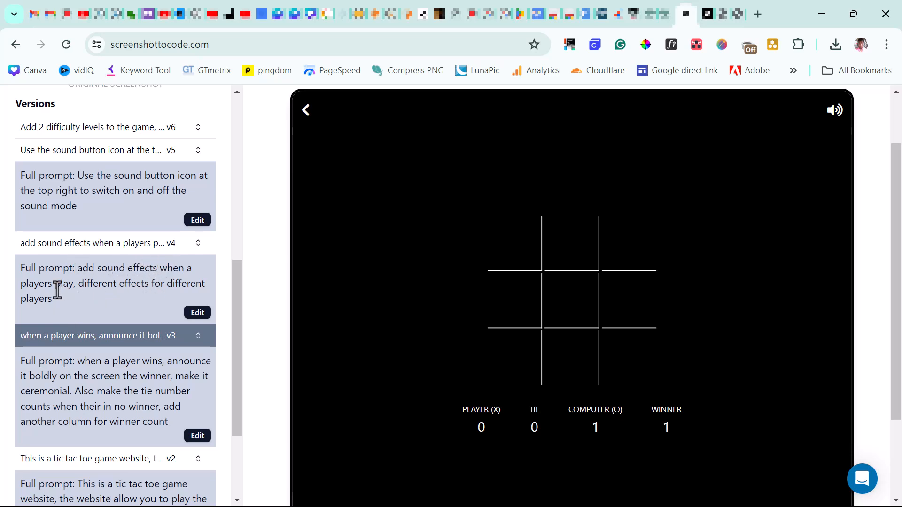
mouse_move(131, 289)
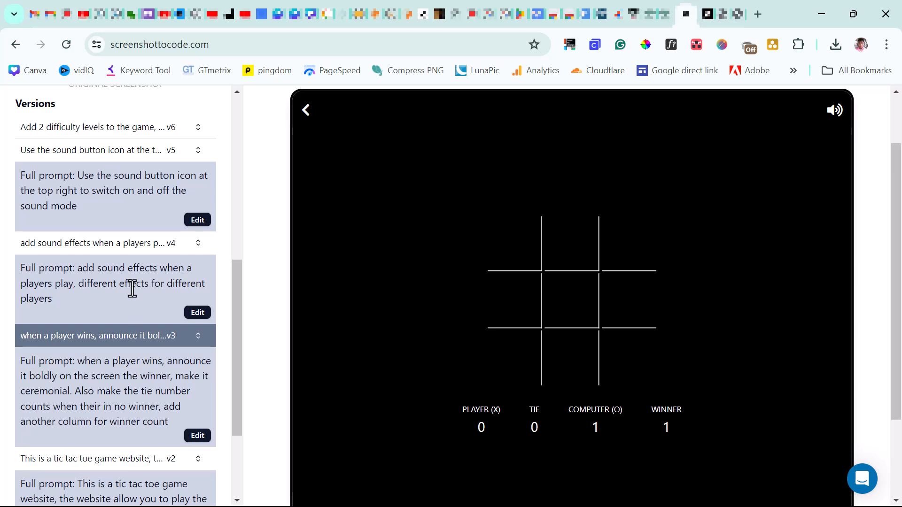
- Load sound-effects version 4, play a round X wins, then scroll to the v5 prompt
click(98, 243)
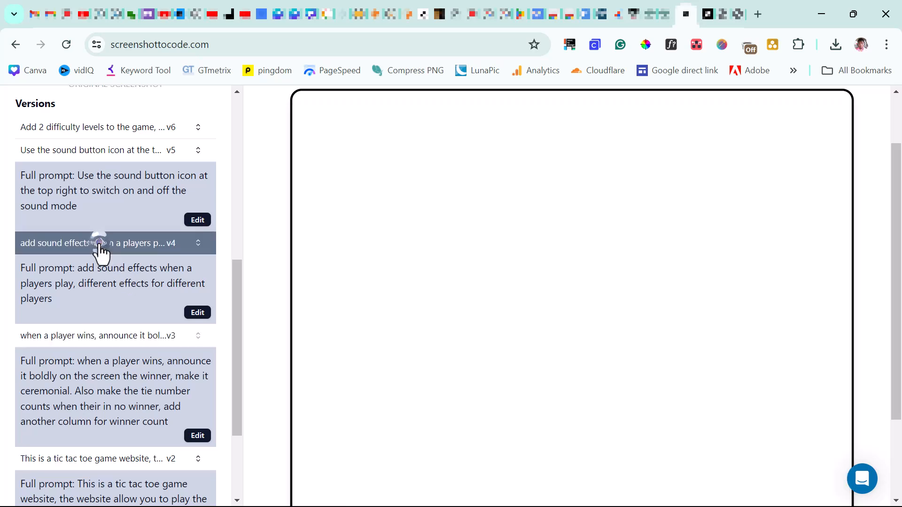
click(109, 243)
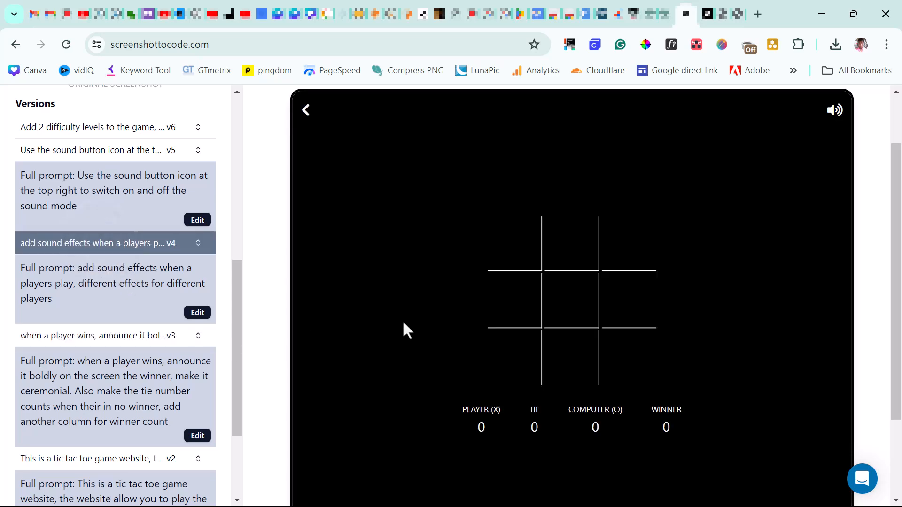
click(513, 353)
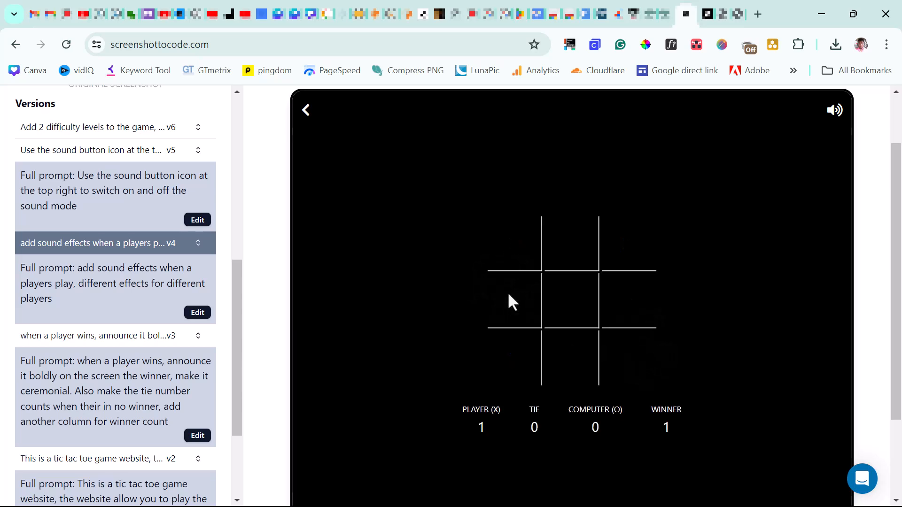
scroll(up, 3)
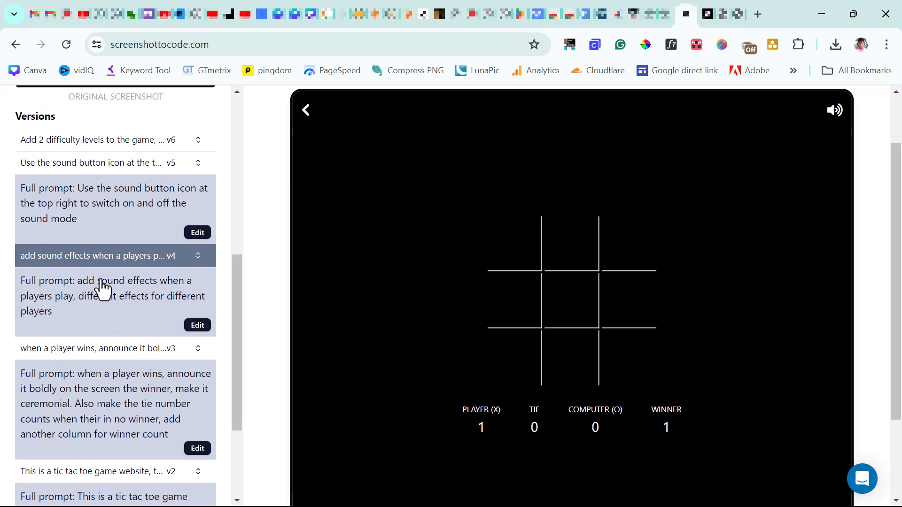
scroll(up, 3)
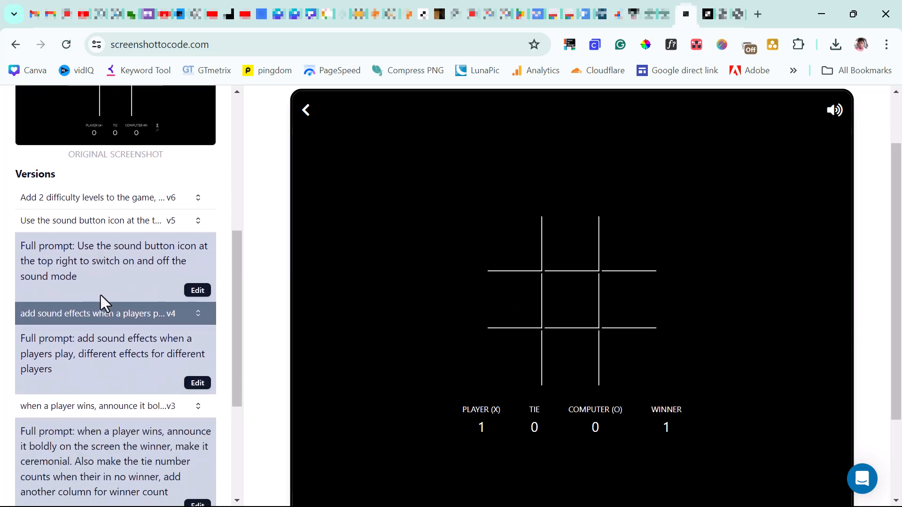
mouse_move(55, 253)
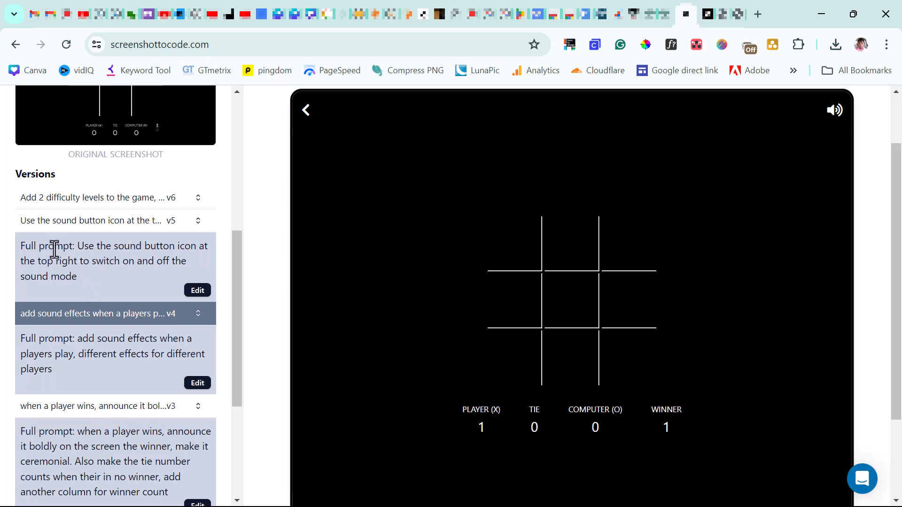
mouse_move(181, 261)
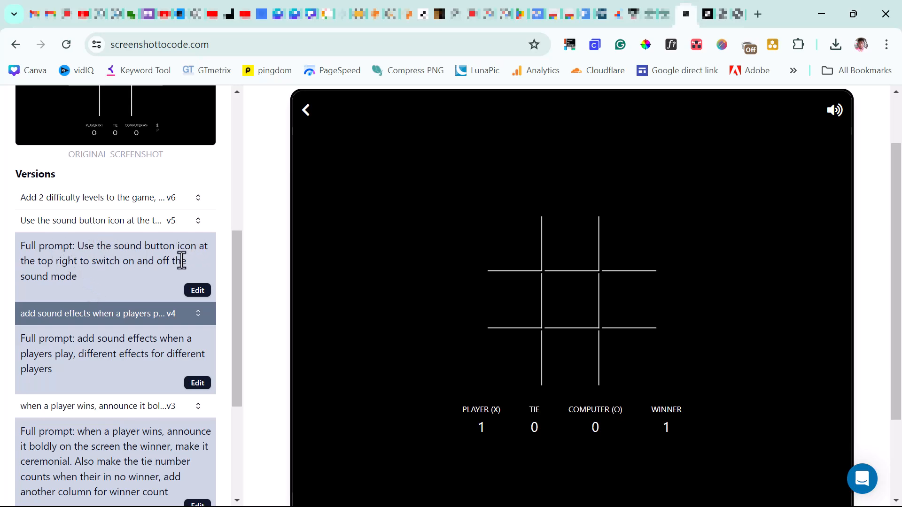
mouse_move(87, 280)
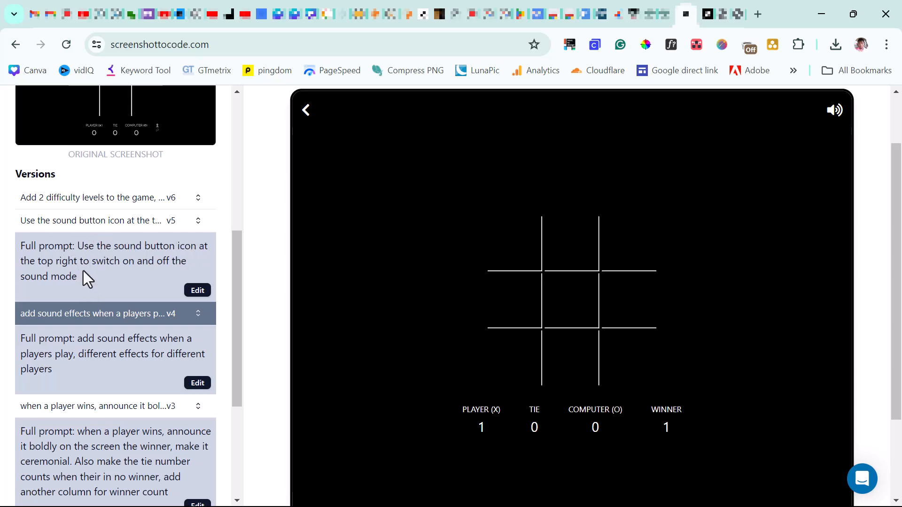
mouse_move(88, 256)
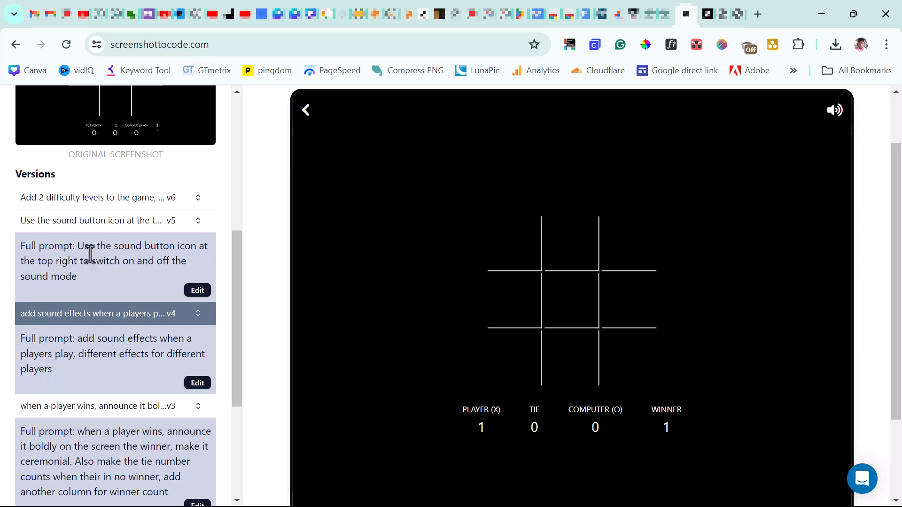
click(101, 220)
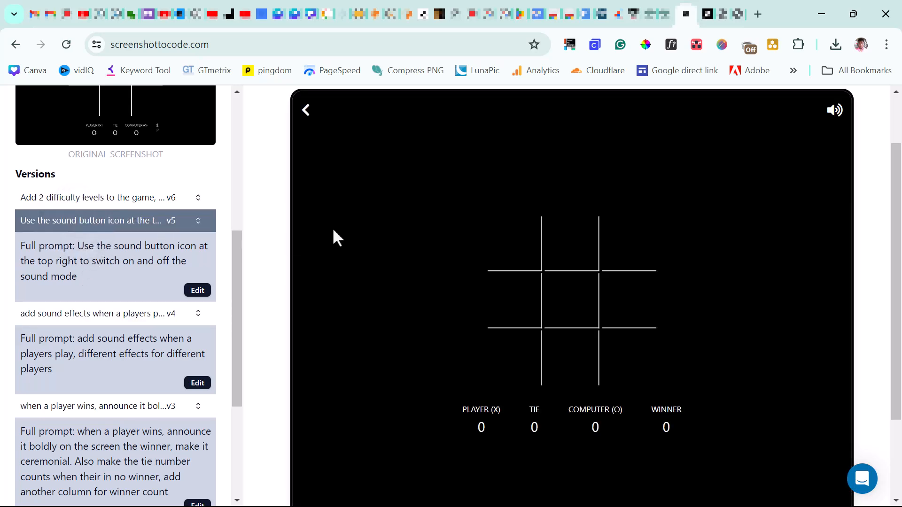
click(571, 301)
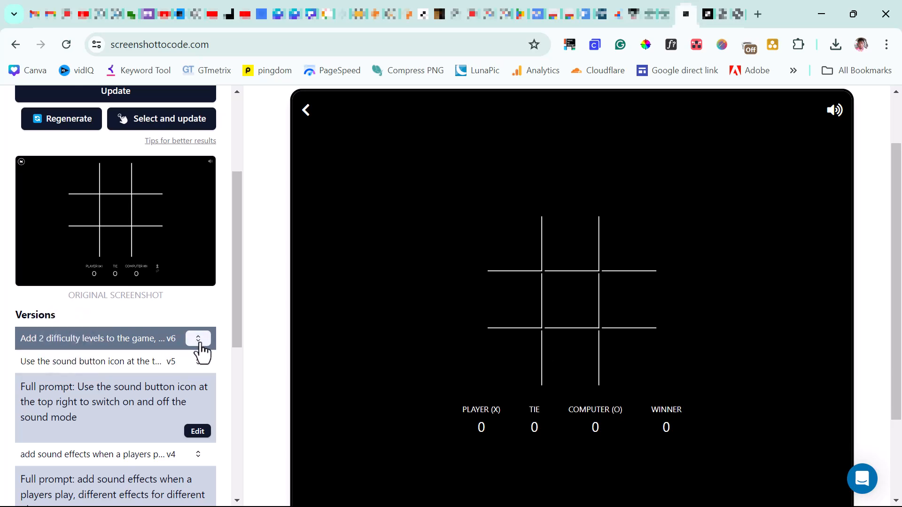
- Load version 6, set difficulty to Expert, and show its generated HTML code
click(198, 338)
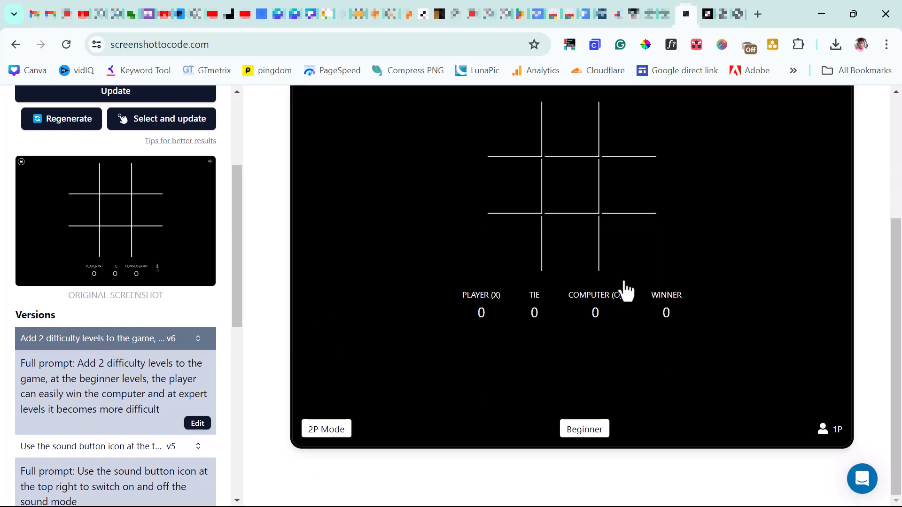
mouse_move(584, 428)
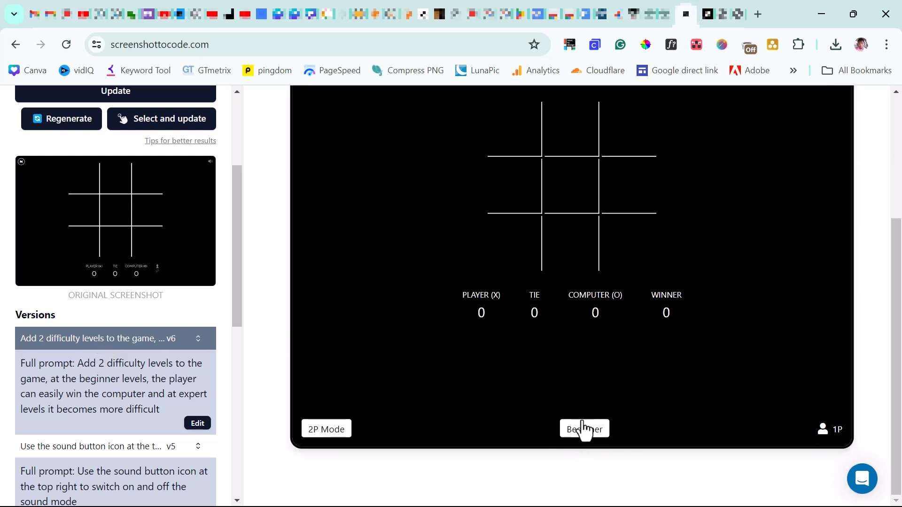
click(584, 428)
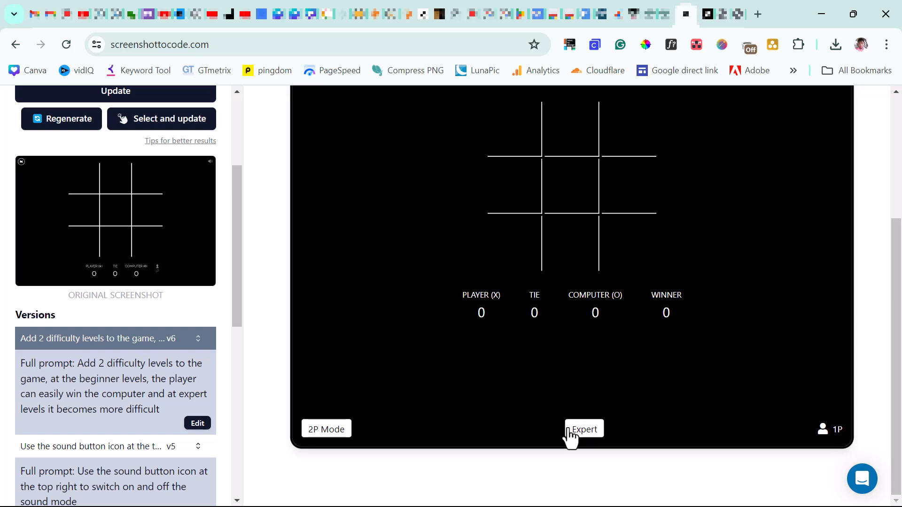
scroll(up, 3)
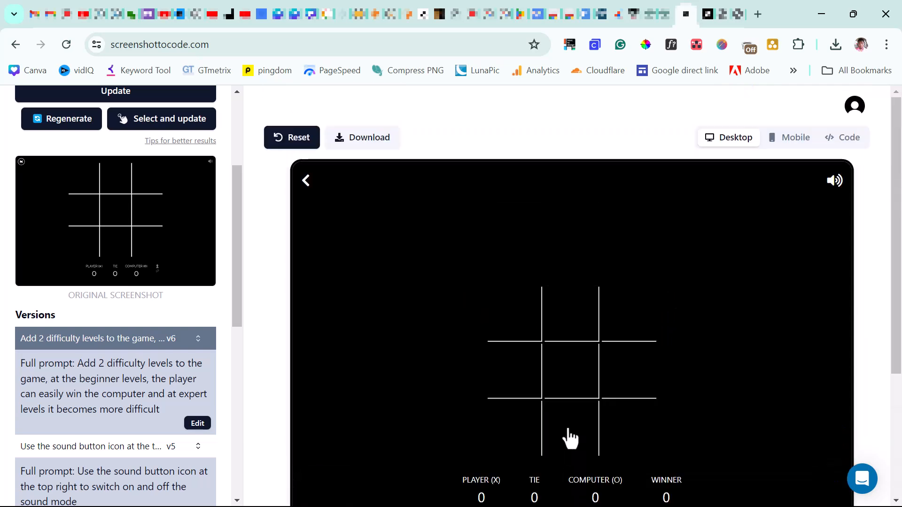
click(843, 137)
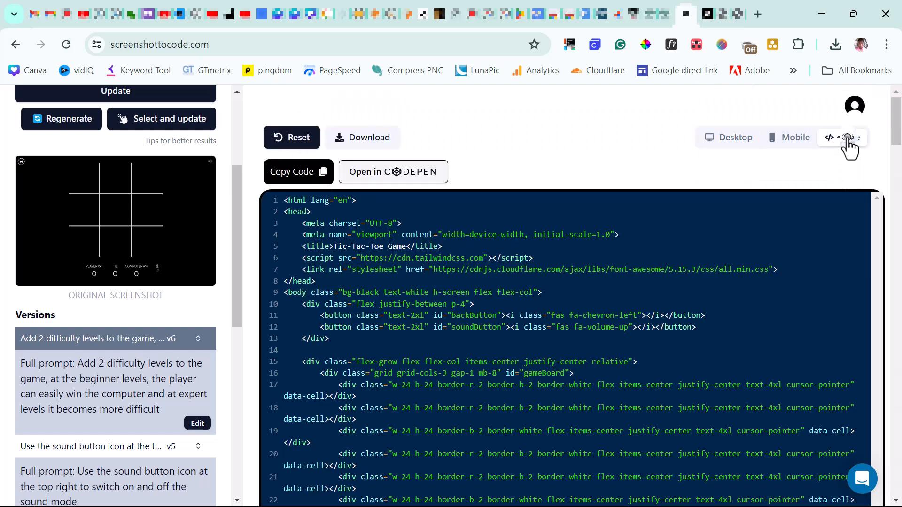
click(846, 138)
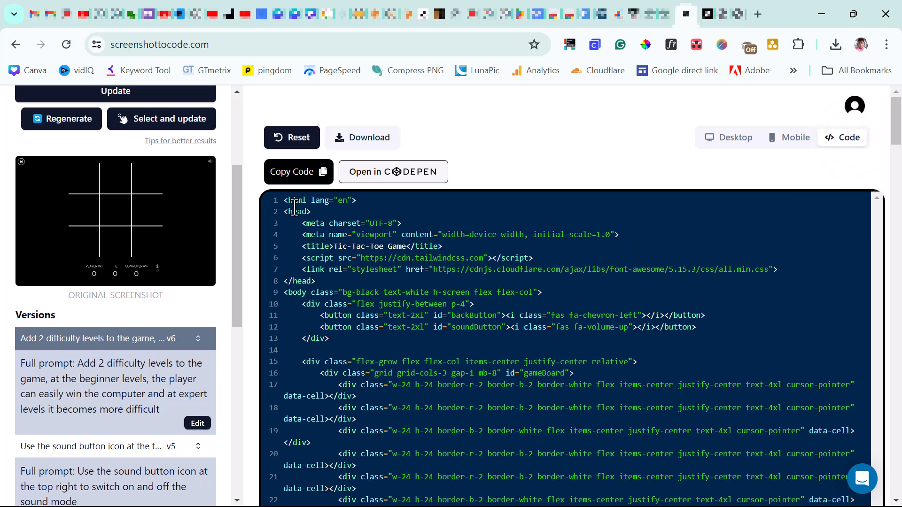
mouse_move(286, 148)
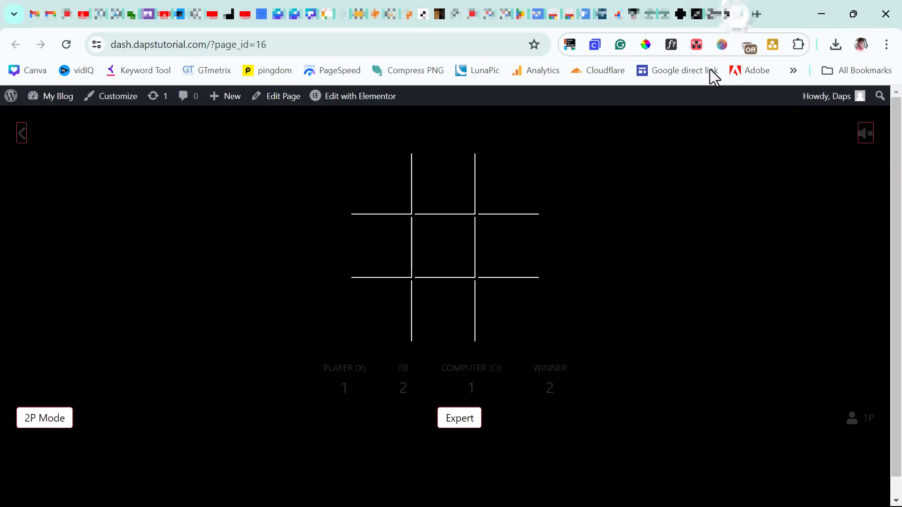
mouse_move(431, 241)
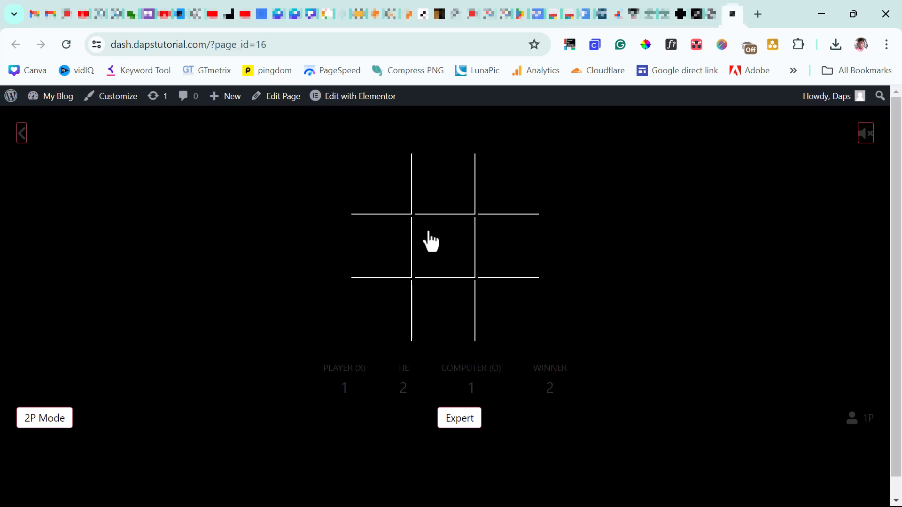
mouse_move(554, 241)
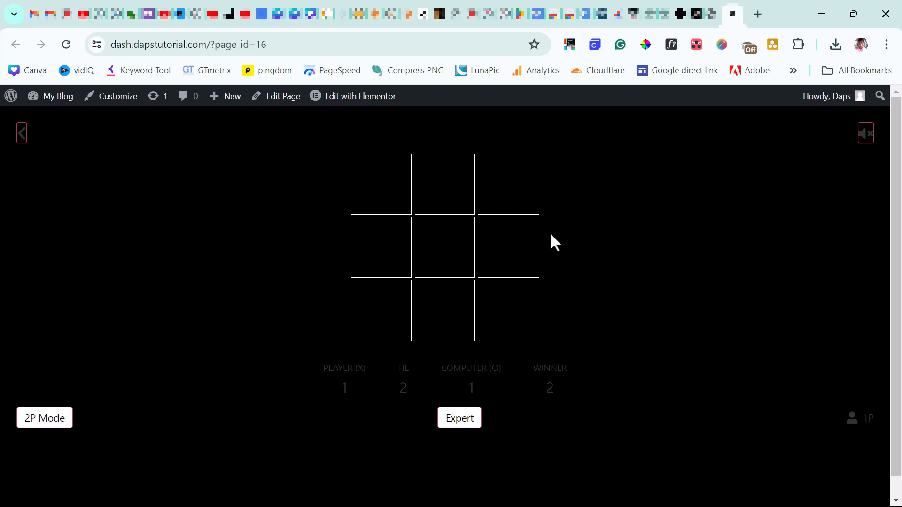
mouse_move(394, 342)
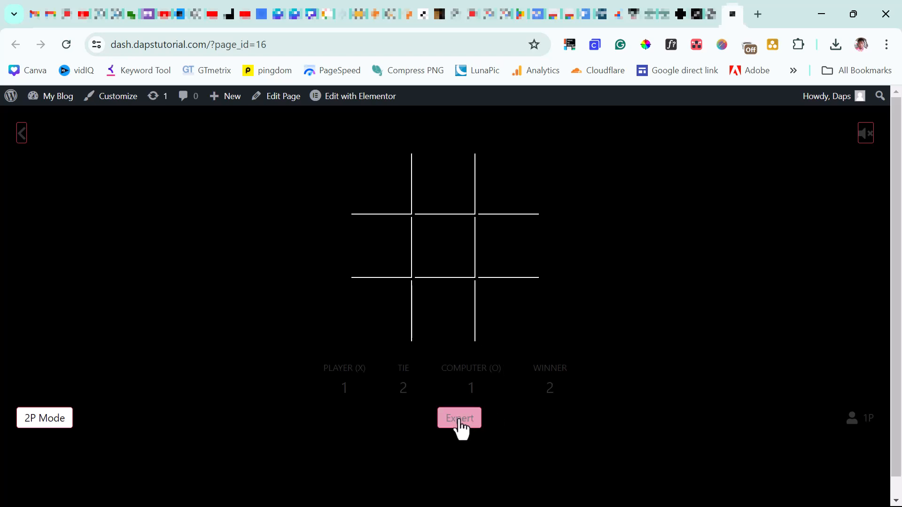
mouse_move(44, 418)
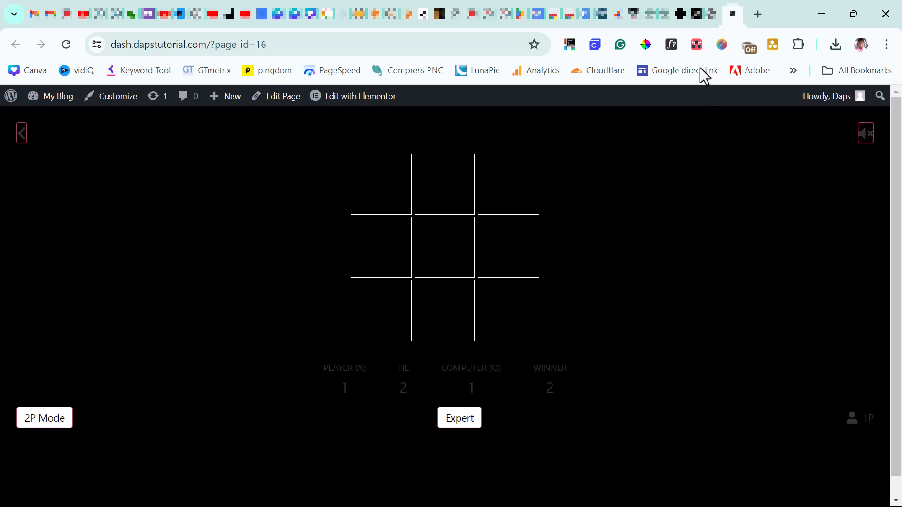
- Open the page in Elementor, browse the HTML widget's game code, then select the Container
click(359, 96)
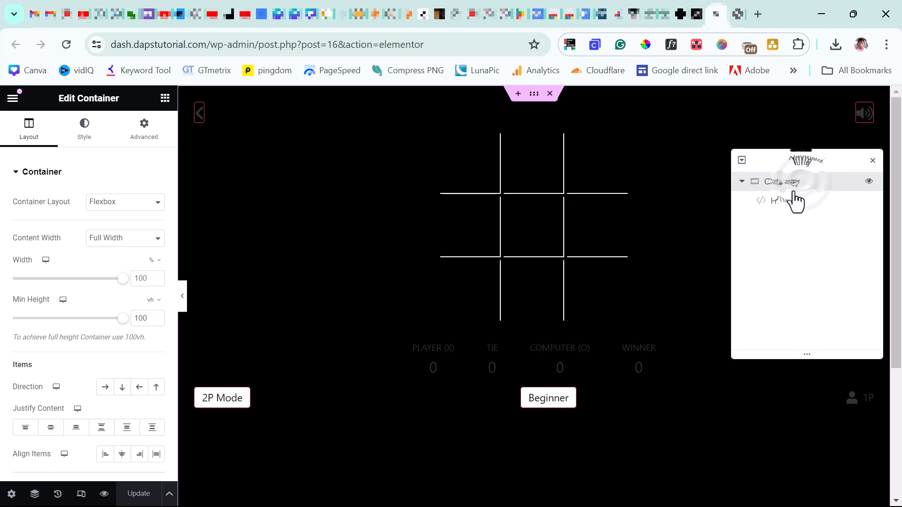
click(781, 200)
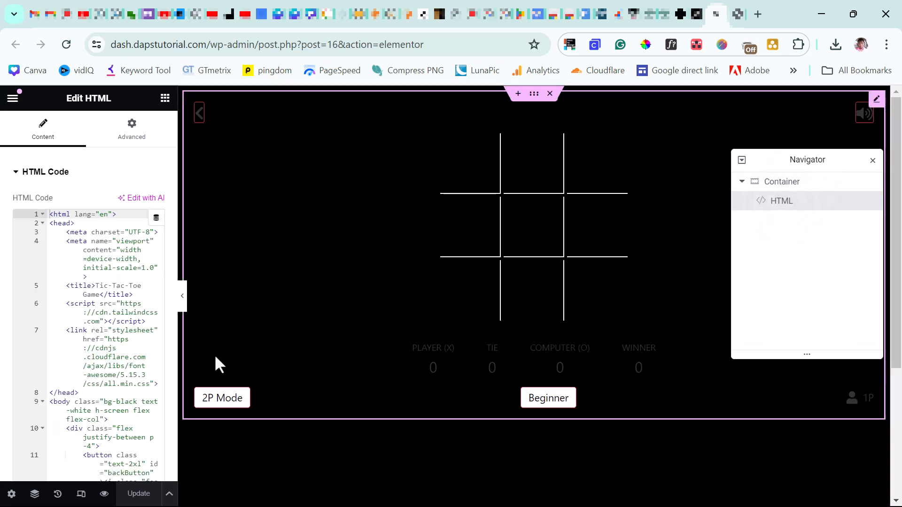
scroll(down, 3)
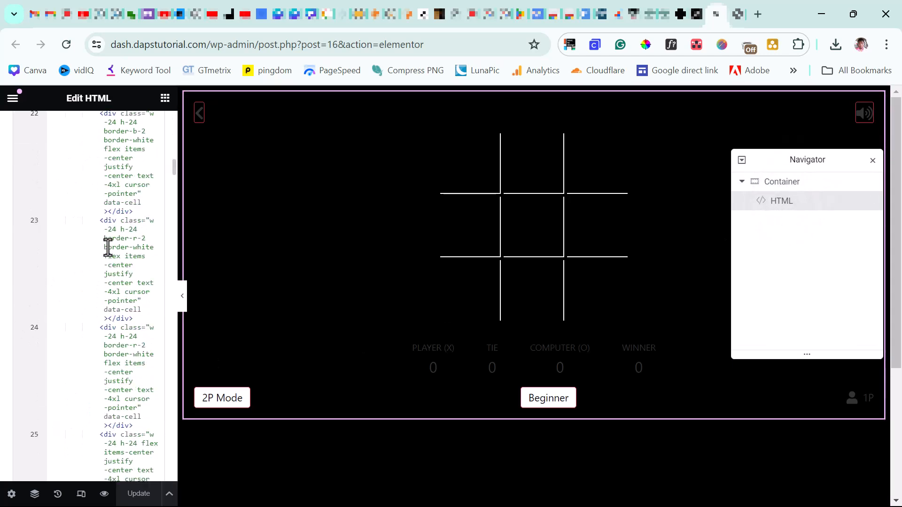
click(781, 182)
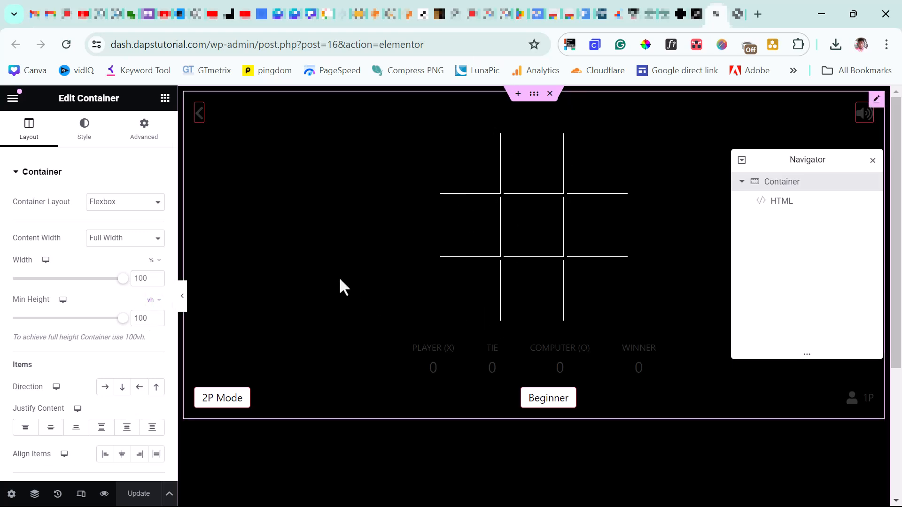
mouse_move(473, 226)
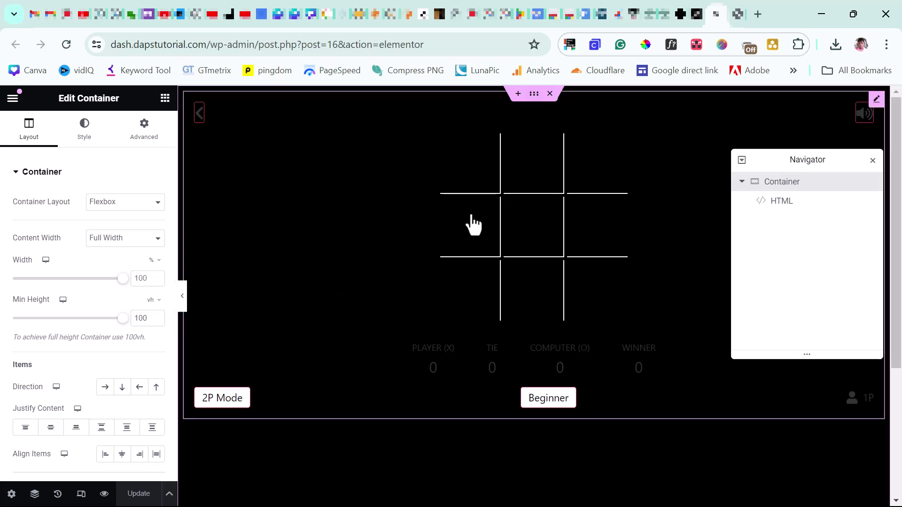
mouse_move(780, 181)
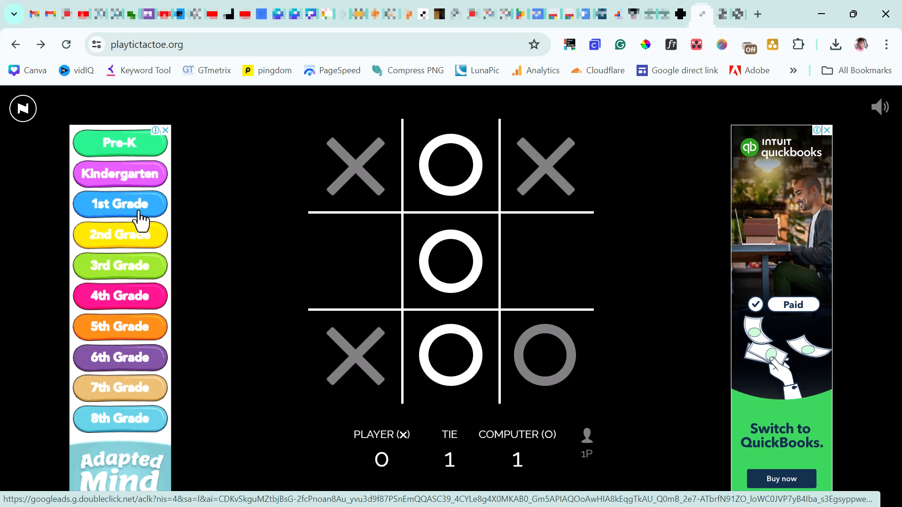
mouse_move(450, 262)
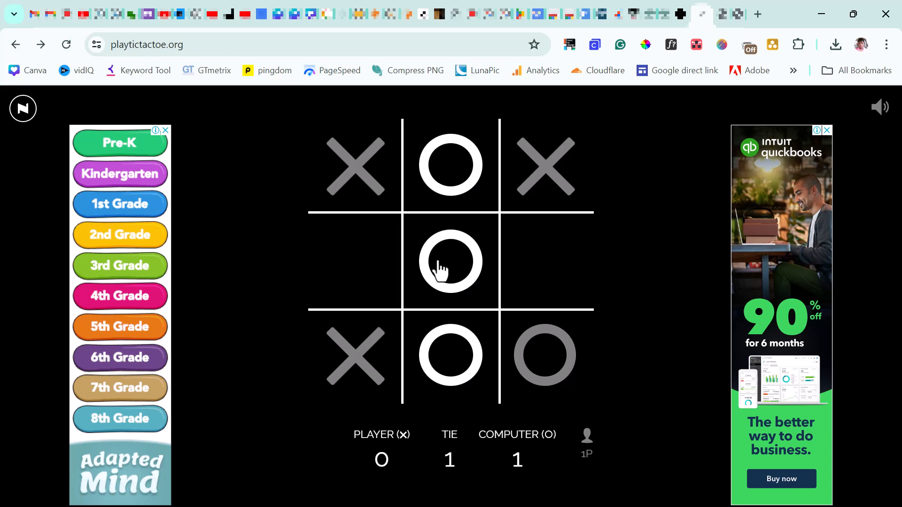
mouse_move(322, 323)
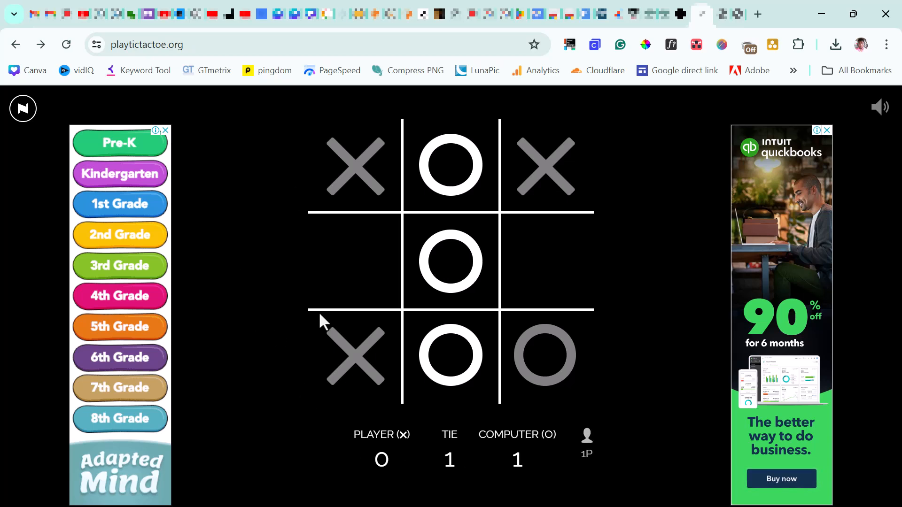
mouse_move(385, 322)
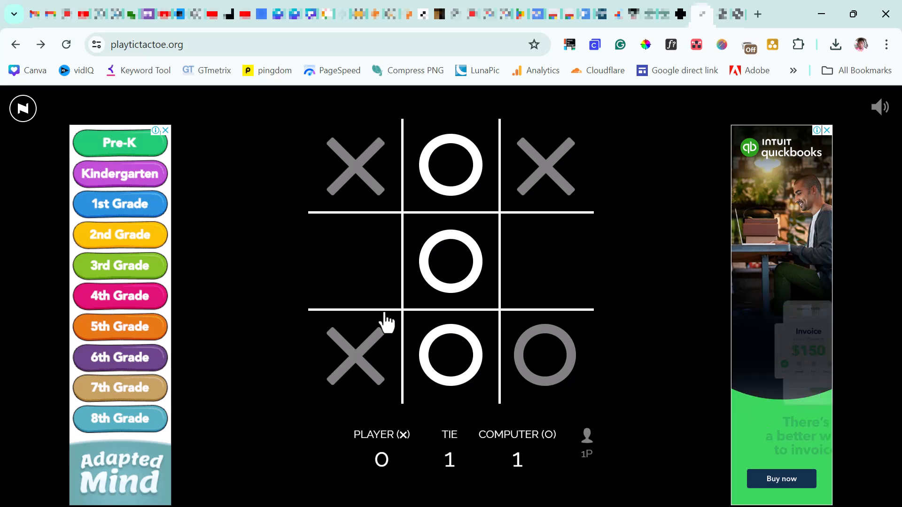
- Switch from the playtictactoe.org board back to the Screenshot to Code tab
click(685, 13)
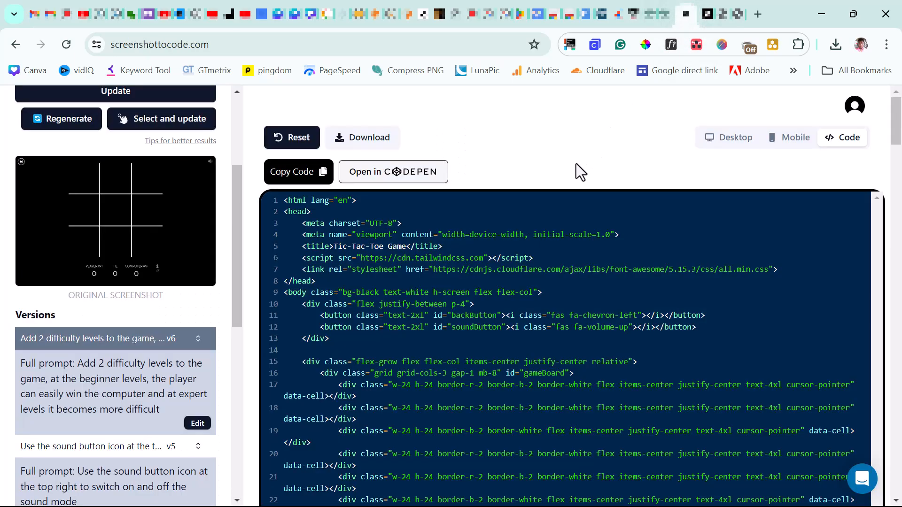
mouse_move(271, 174)
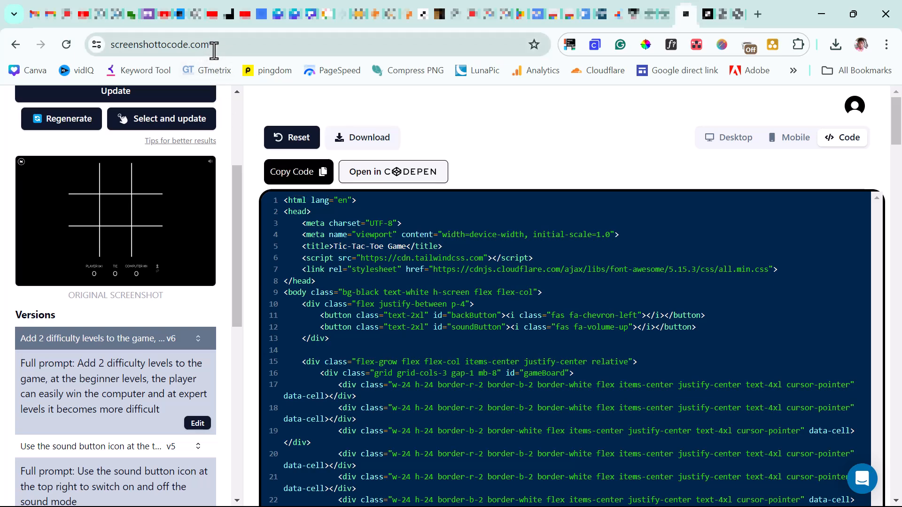
- Log out through the profile avatar menu and scroll the public landing page
click(158, 44)
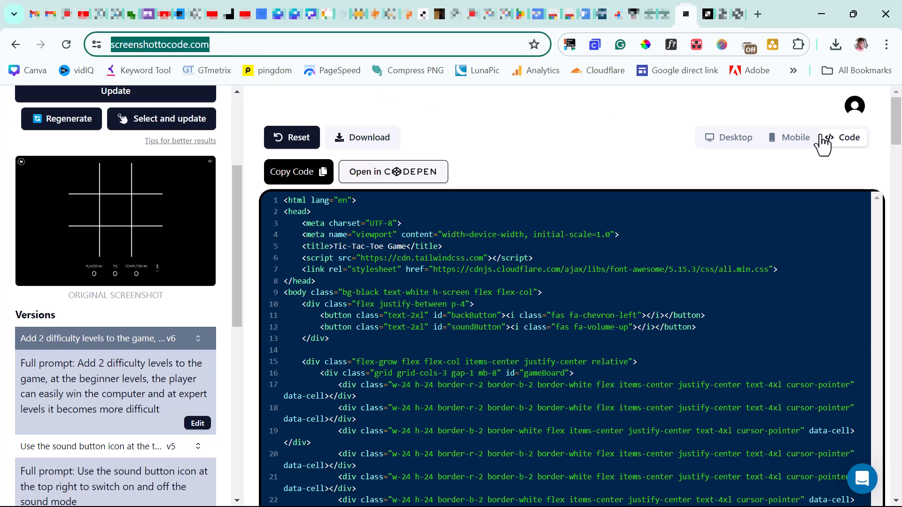
click(855, 106)
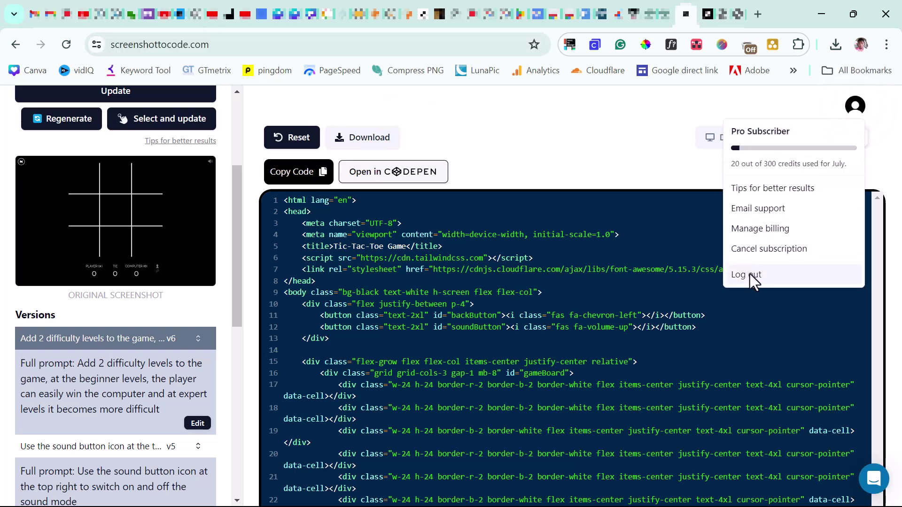
click(746, 274)
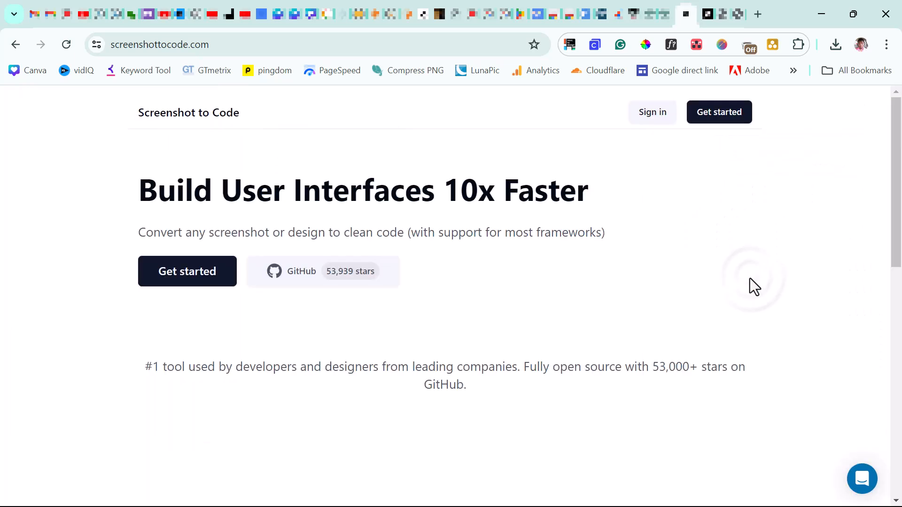
scroll(down, 3)
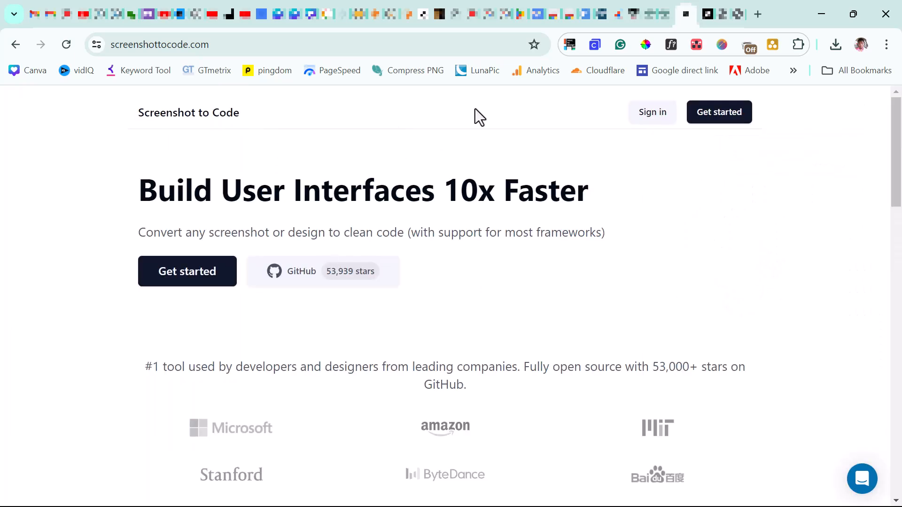
- Begin account sign-up via Get started and choose Continue with GitHub
click(718, 112)
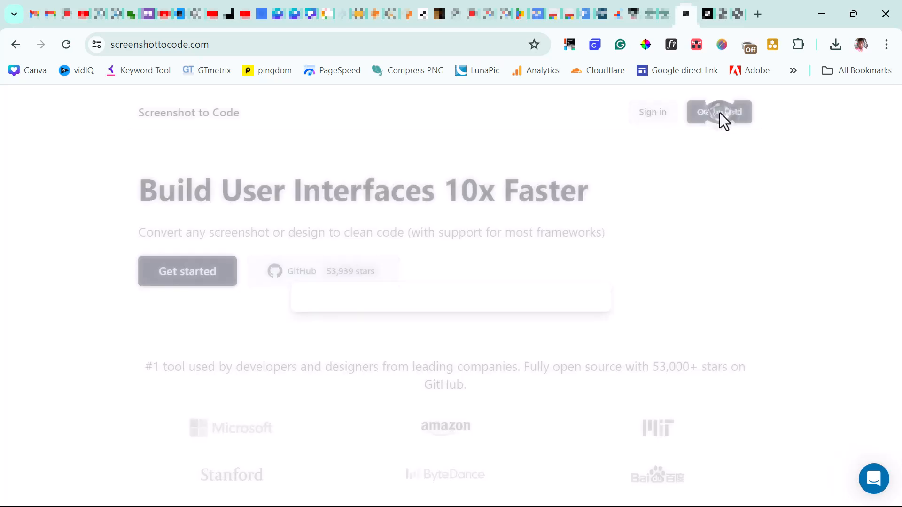
click(718, 112)
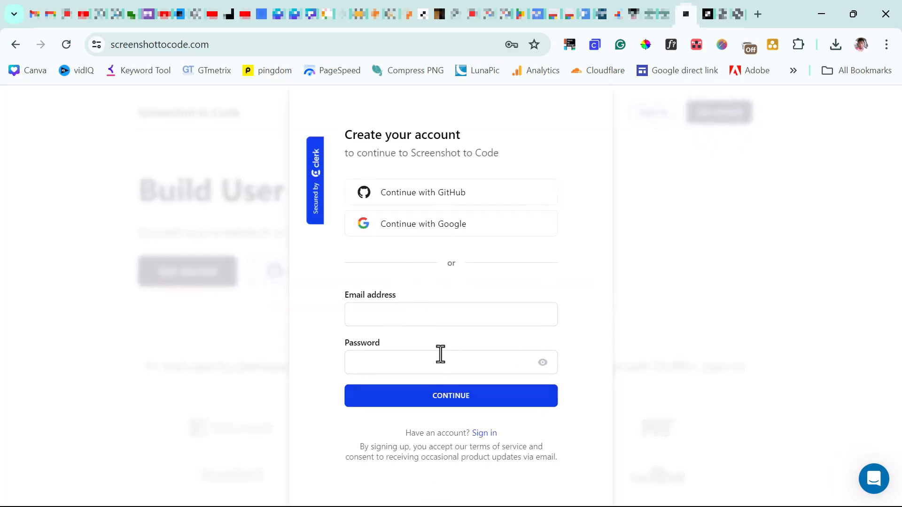
mouse_move(445, 202)
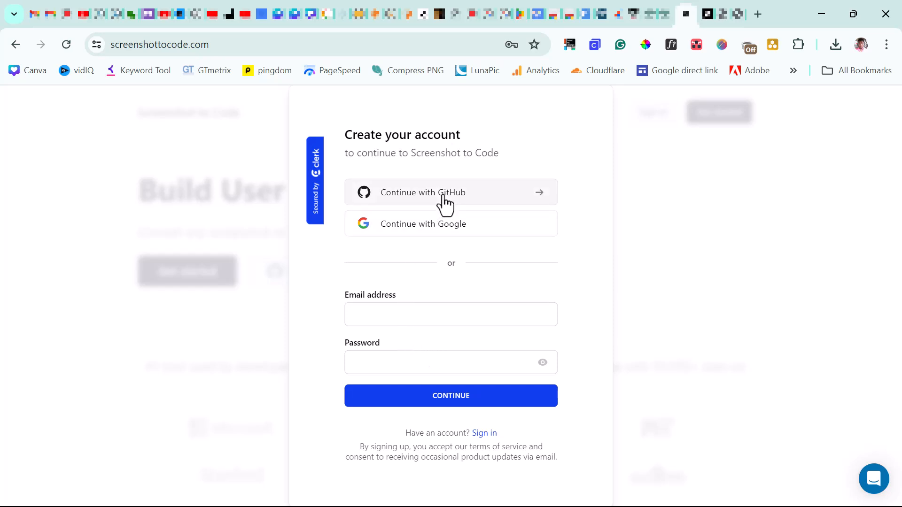
mouse_move(495, 230)
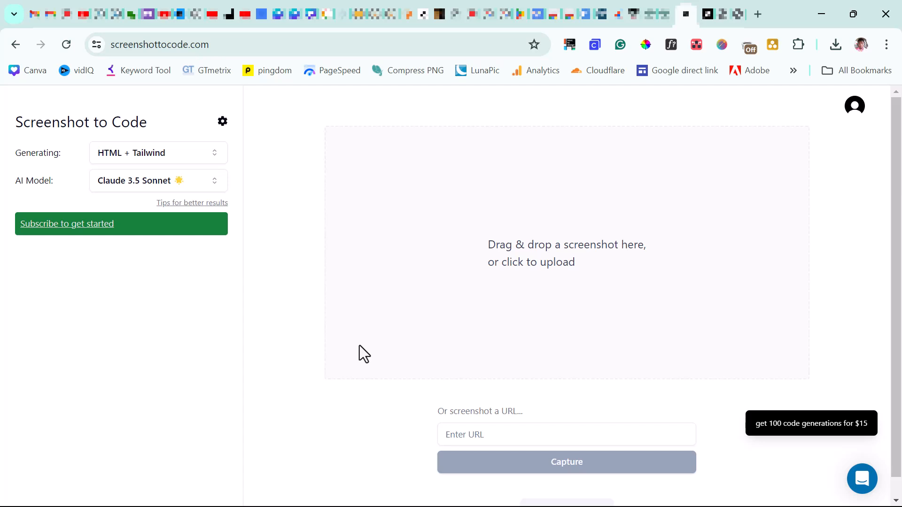
mouse_move(605, 242)
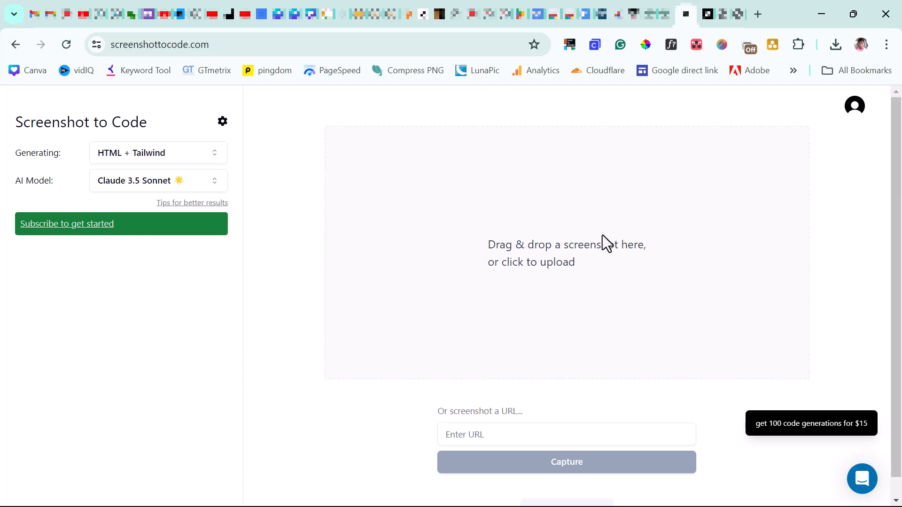
- Open the pricing modal from the 'get 100 code generations for $15' badge
click(566, 434)
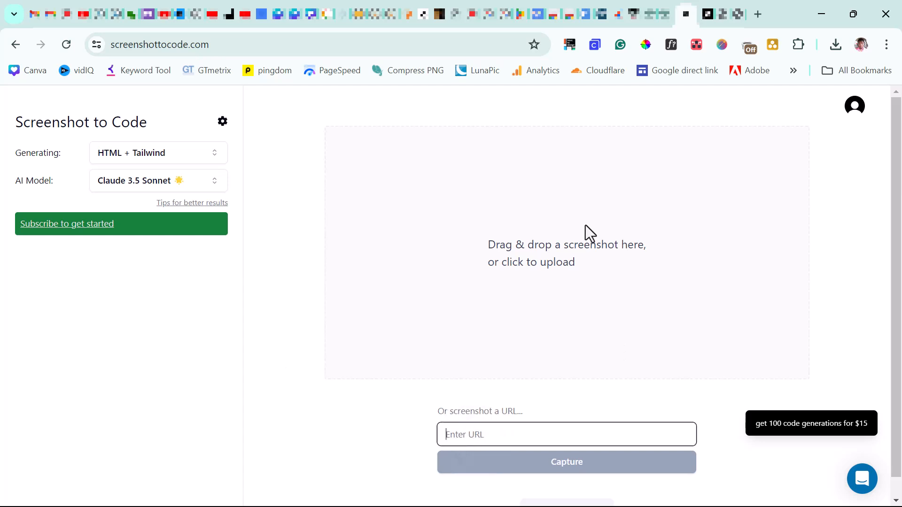
click(566, 253)
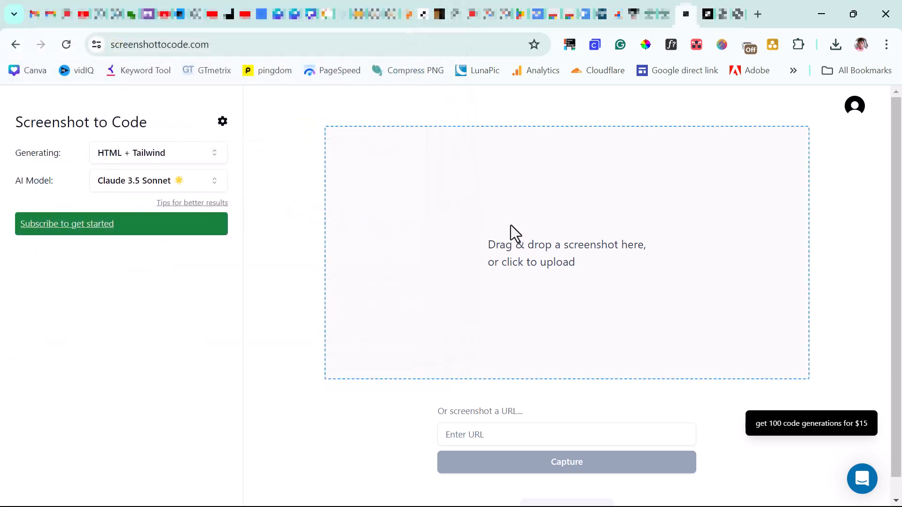
mouse_move(595, 242)
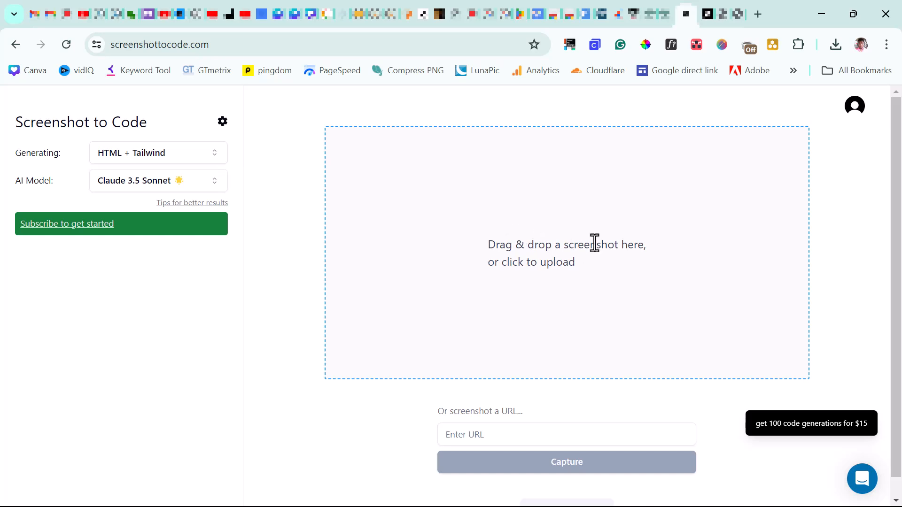
mouse_move(781, 440)
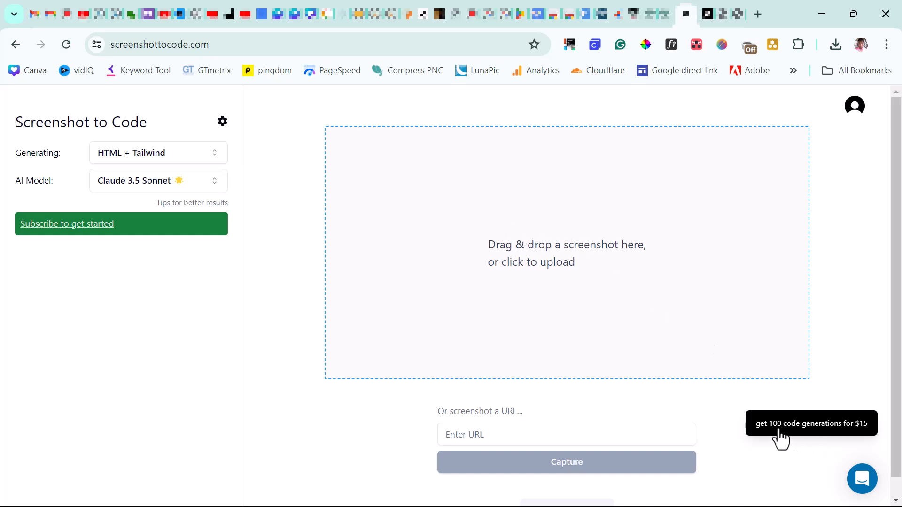
mouse_move(856, 432)
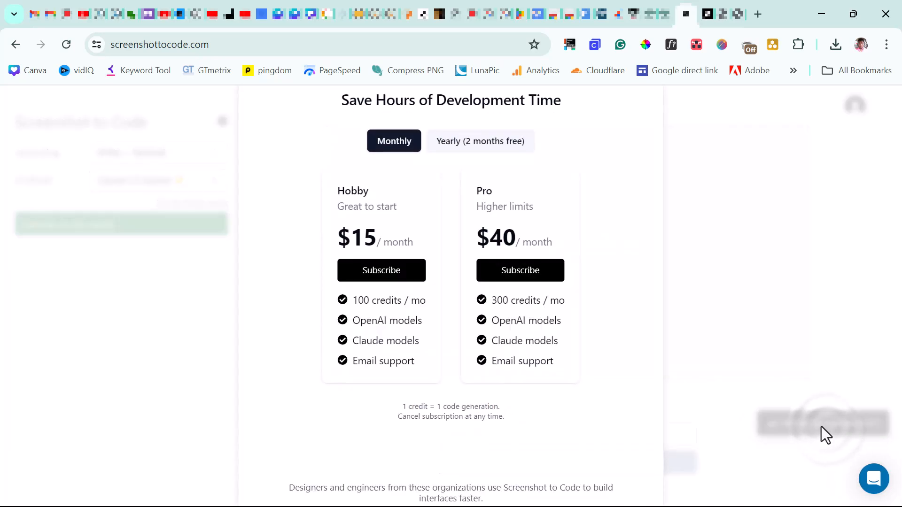
- Switch pricing to Yearly billing, showing Hobby $150/year and Pro $400/year
scroll(down, 3)
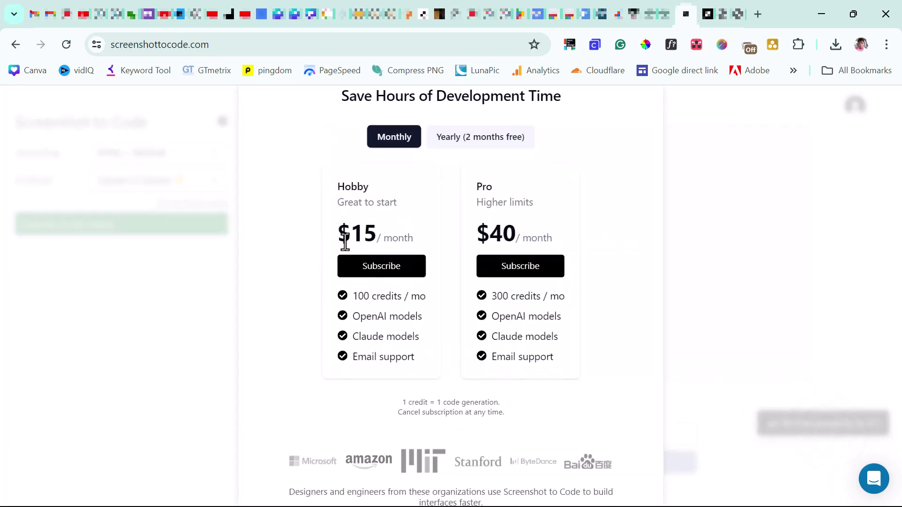
mouse_move(381, 296)
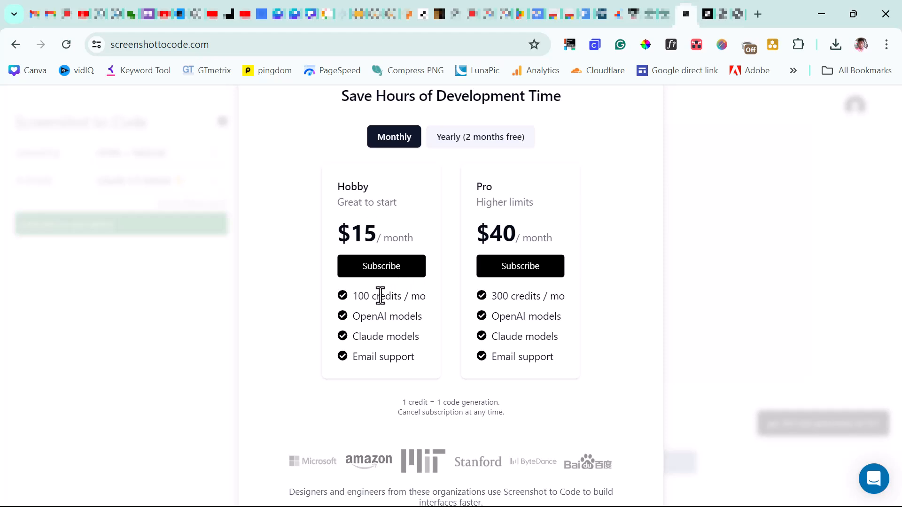
mouse_move(546, 293)
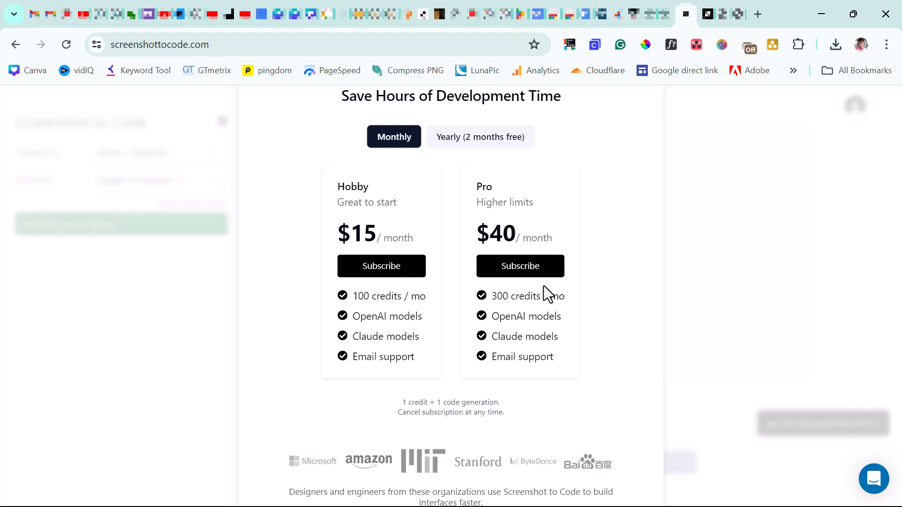
mouse_move(424, 200)
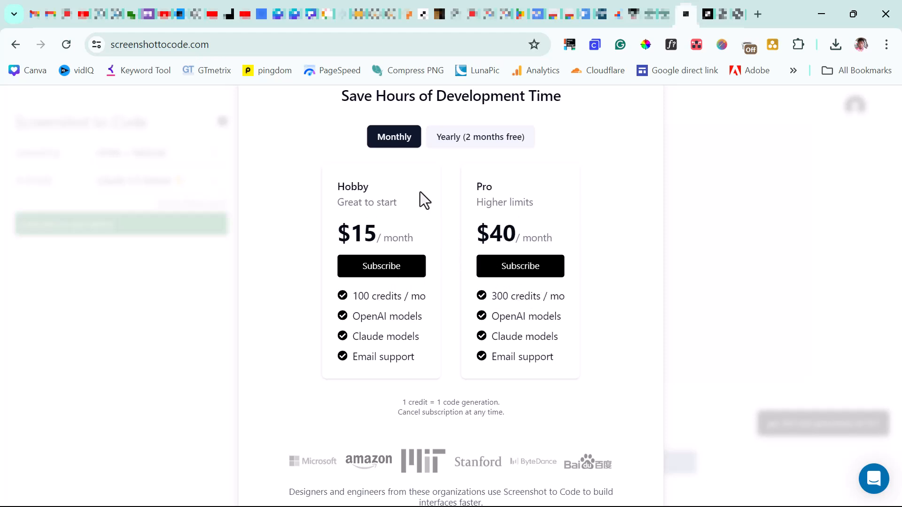
click(480, 137)
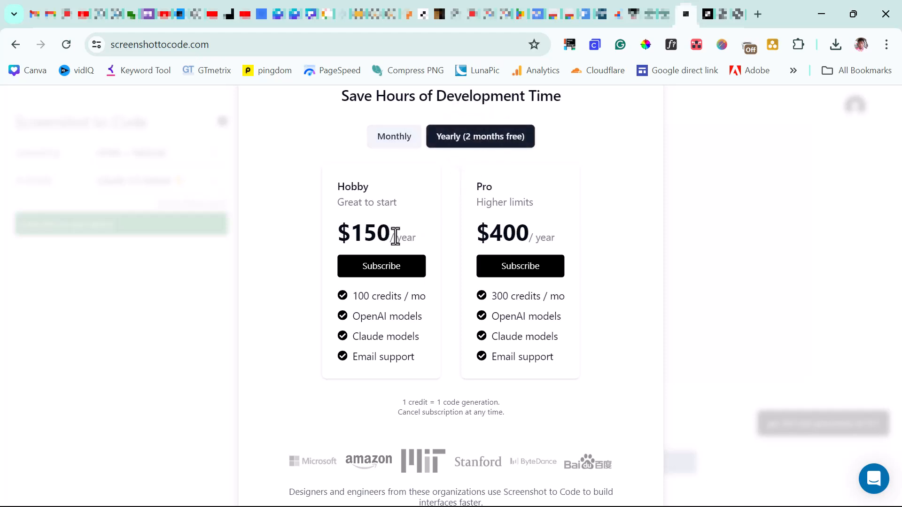
mouse_move(375, 295)
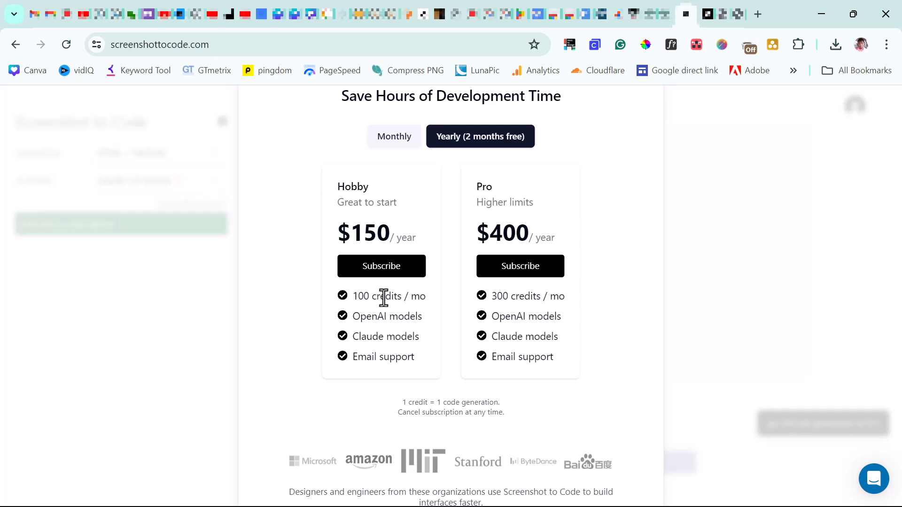
mouse_move(505, 236)
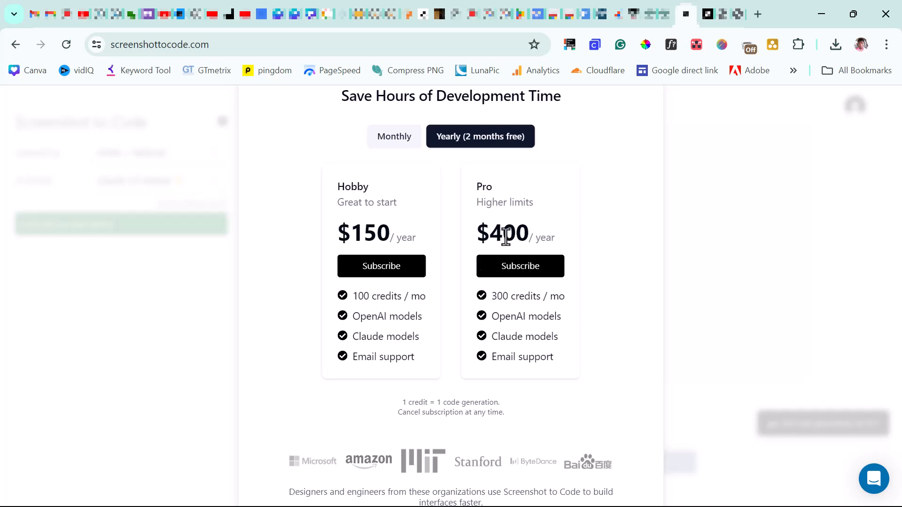
mouse_move(535, 296)
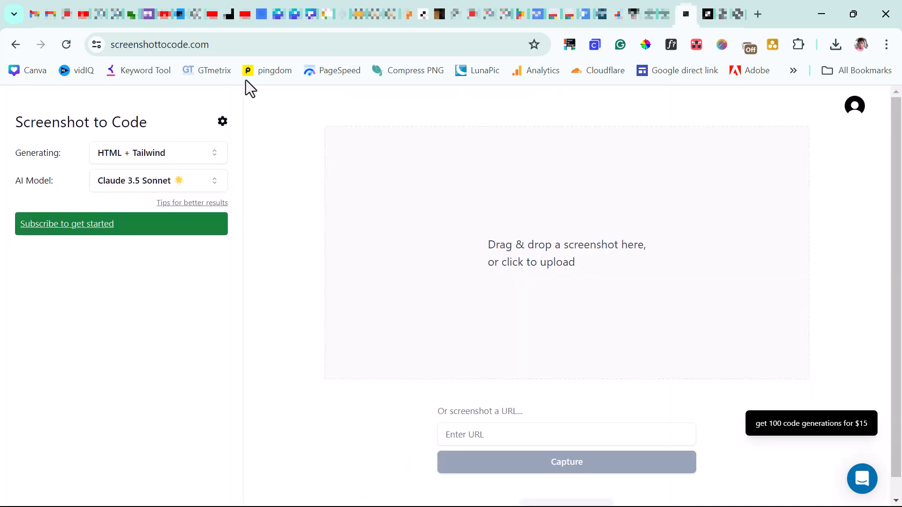
mouse_move(215, 147)
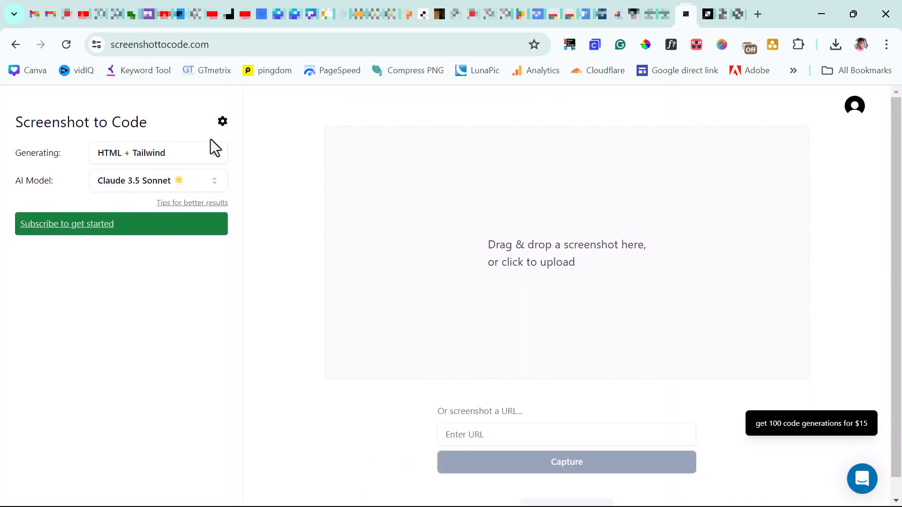
- Browse the Generating framework list, then the AI Model list (Claude 3.5 Sonnet, GPT-4o, others)
click(159, 153)
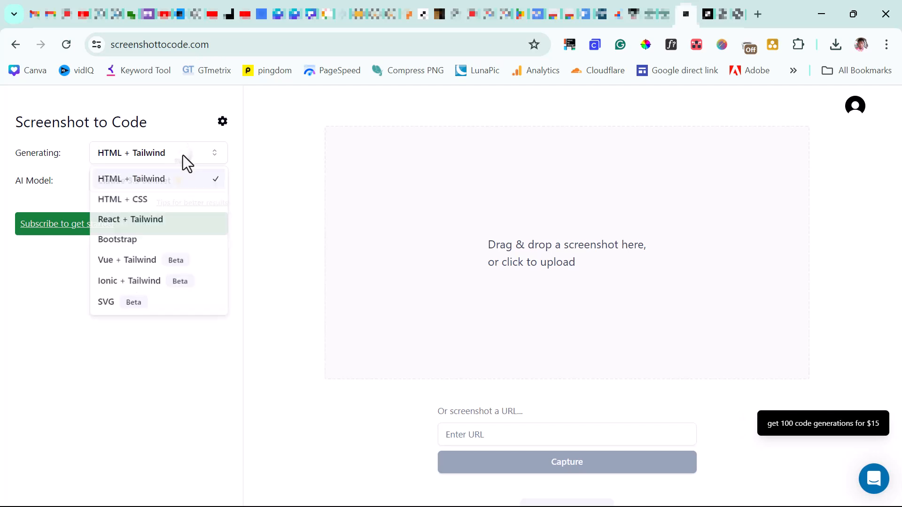
mouse_move(143, 212)
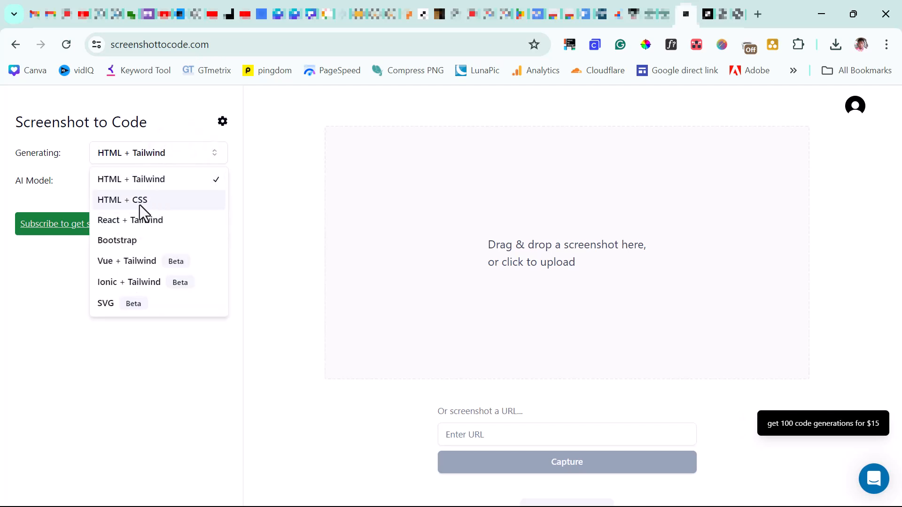
mouse_move(155, 225)
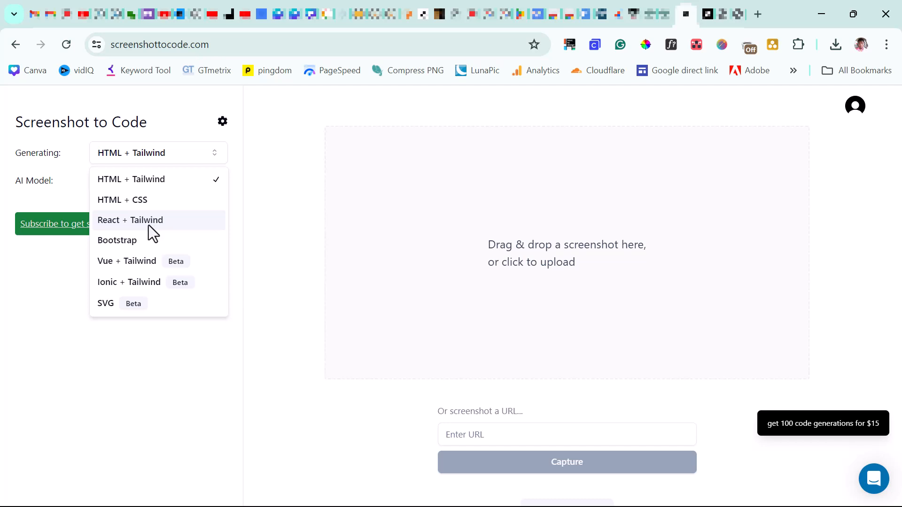
mouse_move(66, 280)
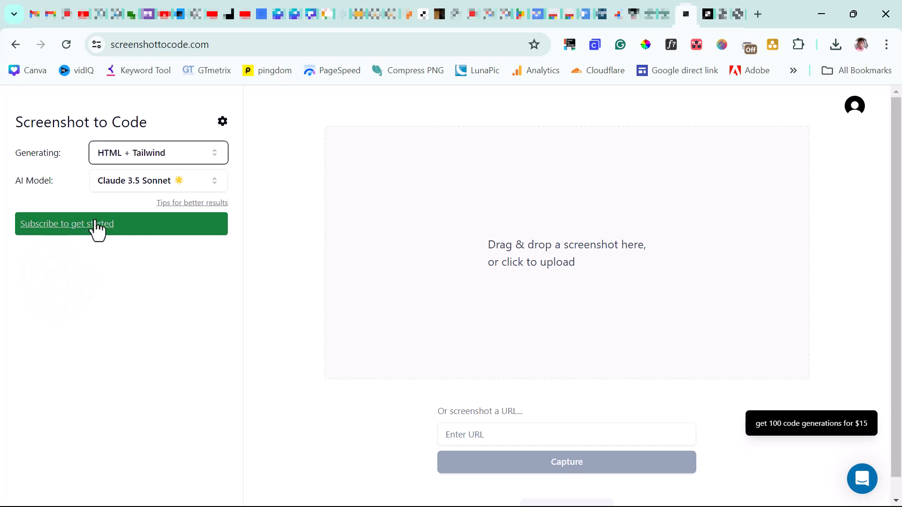
click(158, 180)
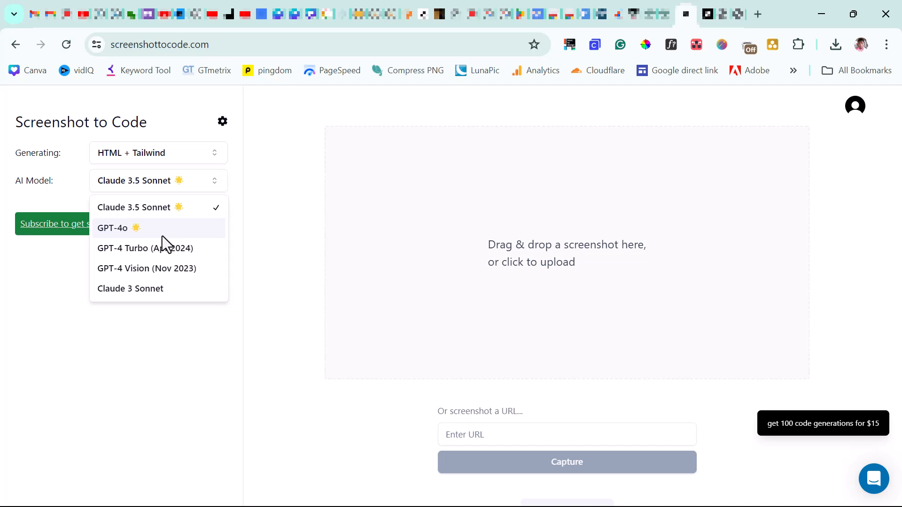
mouse_move(167, 253)
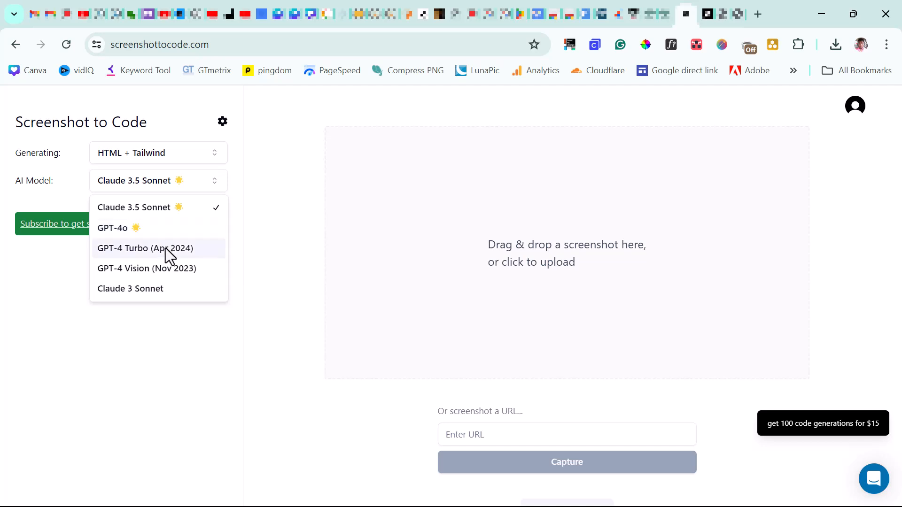